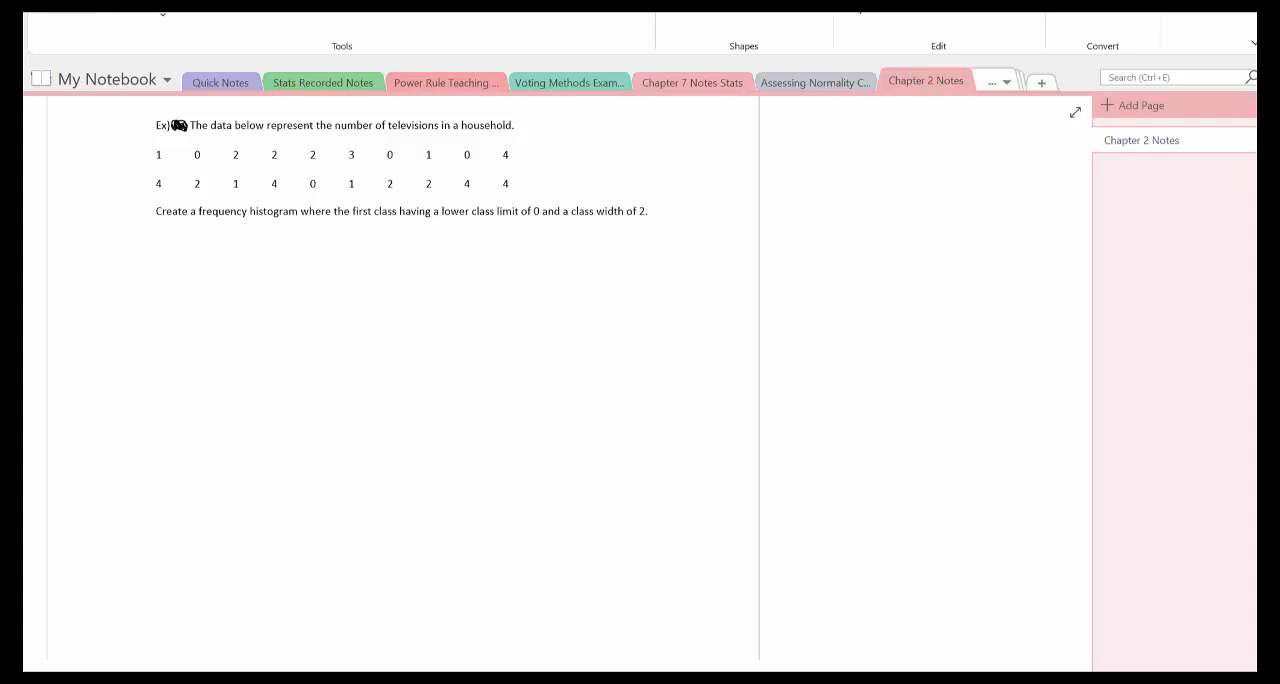
Highlight the phrase 'lower class limit of 0' in green.
{"action": "left_click_drag", "start_coordinate": [348, 212], "coordinate": [456, 212]}
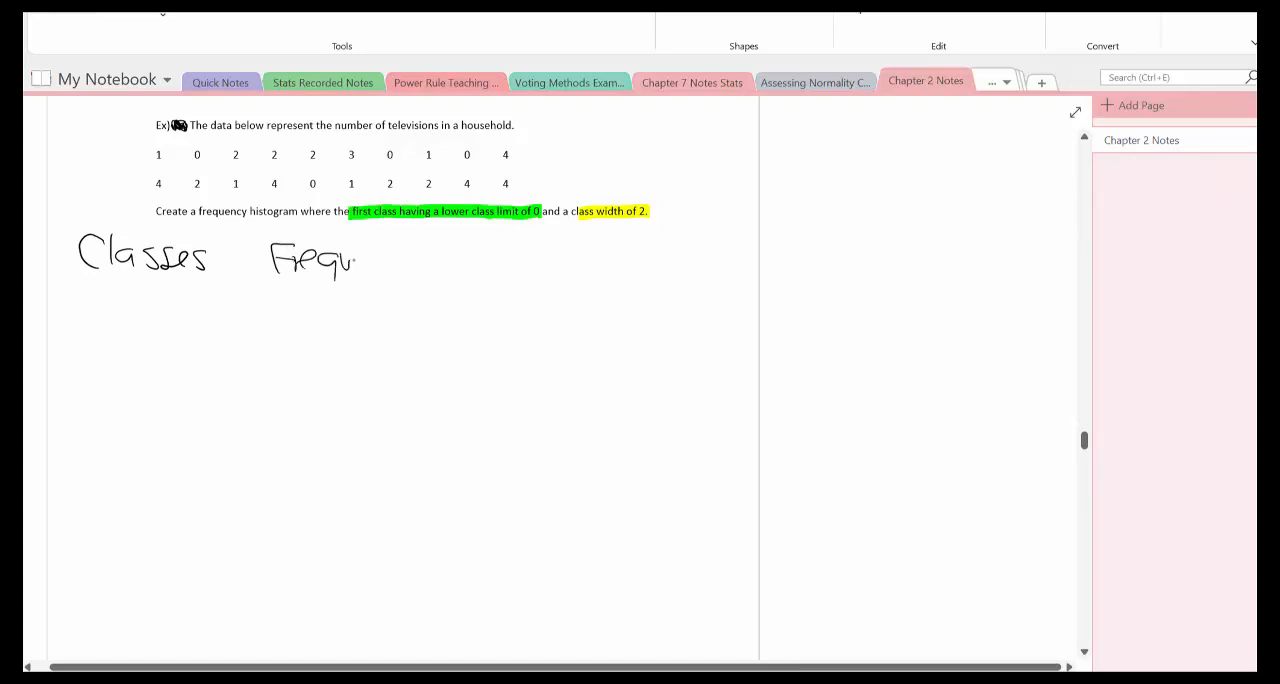
Finish 'Frequency', write lower limits 0, 2, 4, 6 with 6 circled, and begin ranges 0-1, 2-3.
{"action": "left_click_drag", "start_coordinate": [356, 260], "coordinate": [420, 276]}
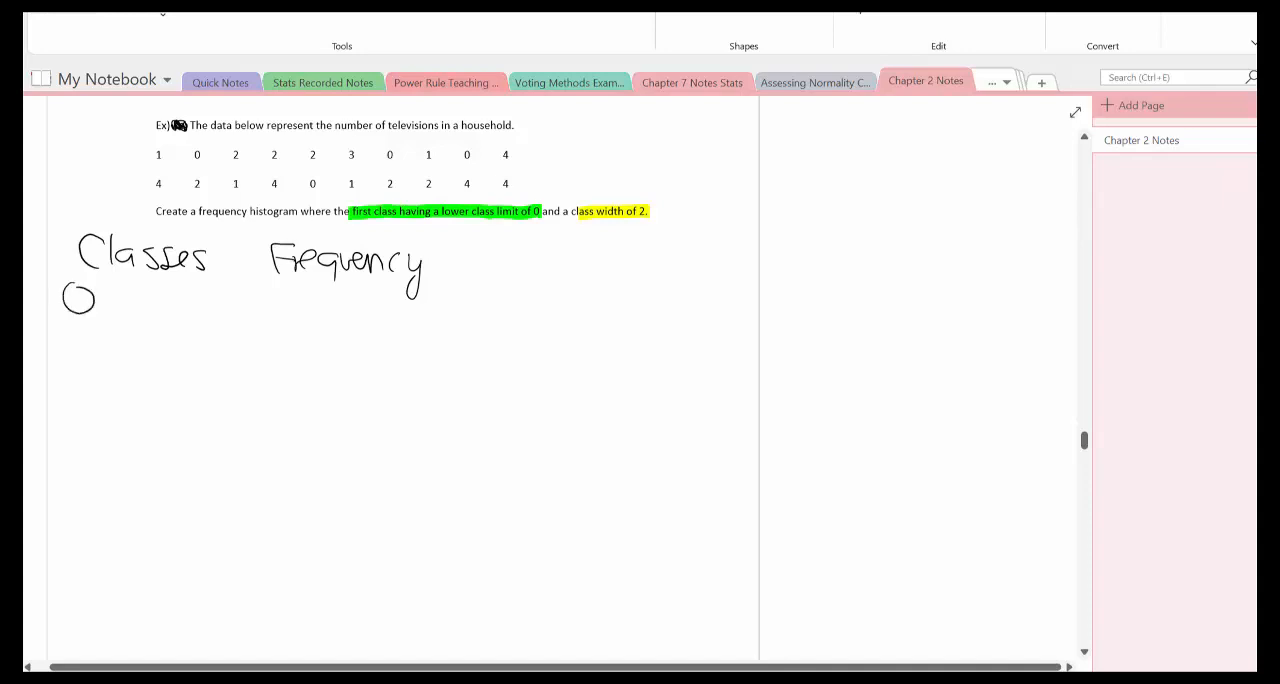
{"action": "left_click_drag", "start_coordinate": [68, 336], "coordinate": [92, 368]}
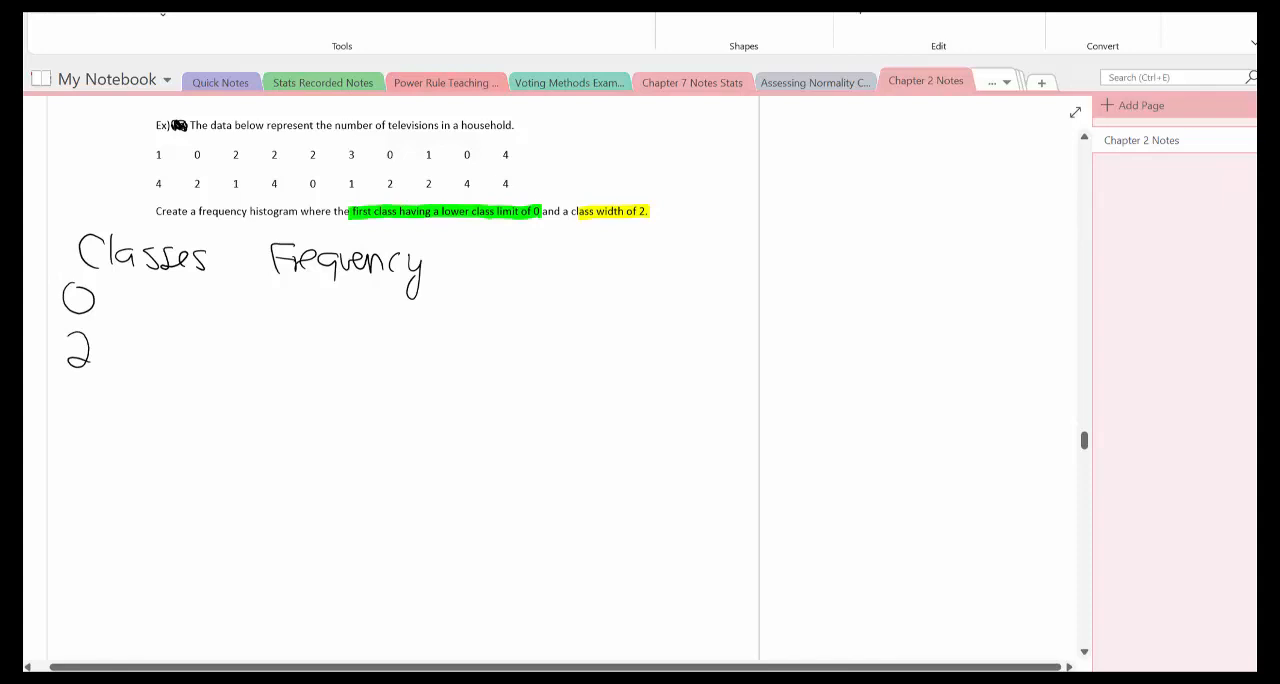
{"action": "left_click_drag", "start_coordinate": [64, 396], "coordinate": [90, 420]}
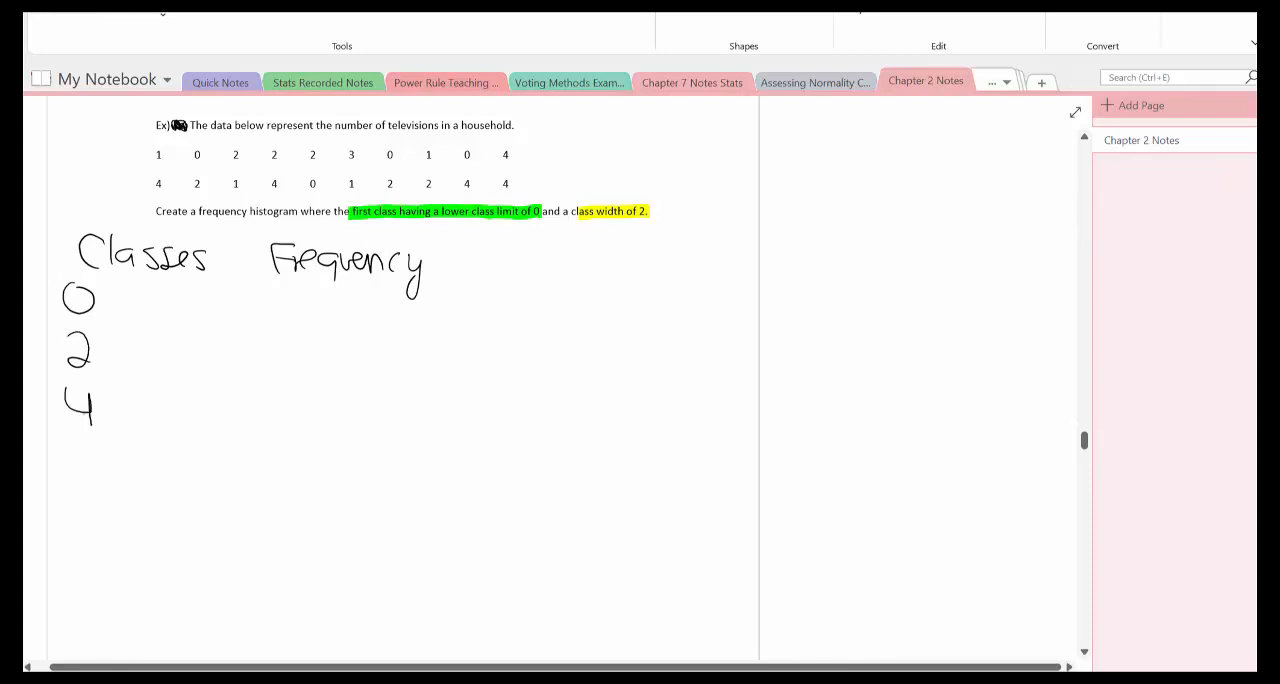
{"action": "left_click_drag", "start_coordinate": [70, 444], "coordinate": [84, 480]}
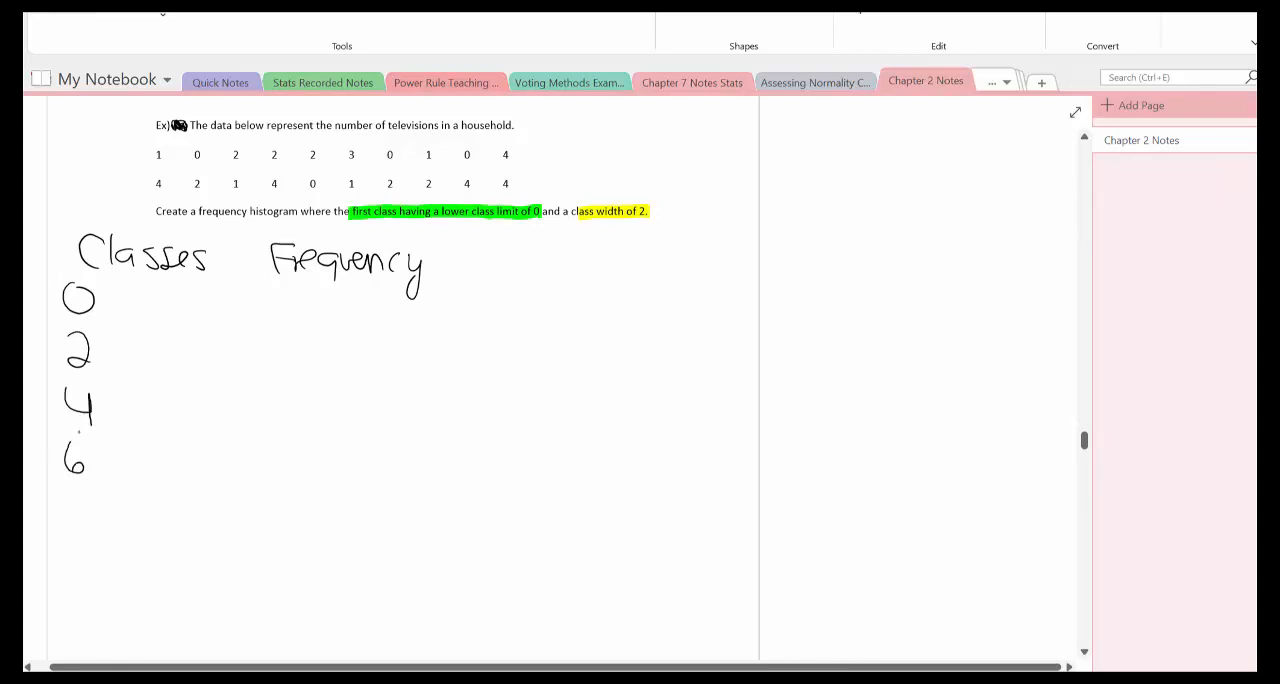
{"action": "left_click_drag", "start_coordinate": [56, 444], "coordinate": [104, 490]}
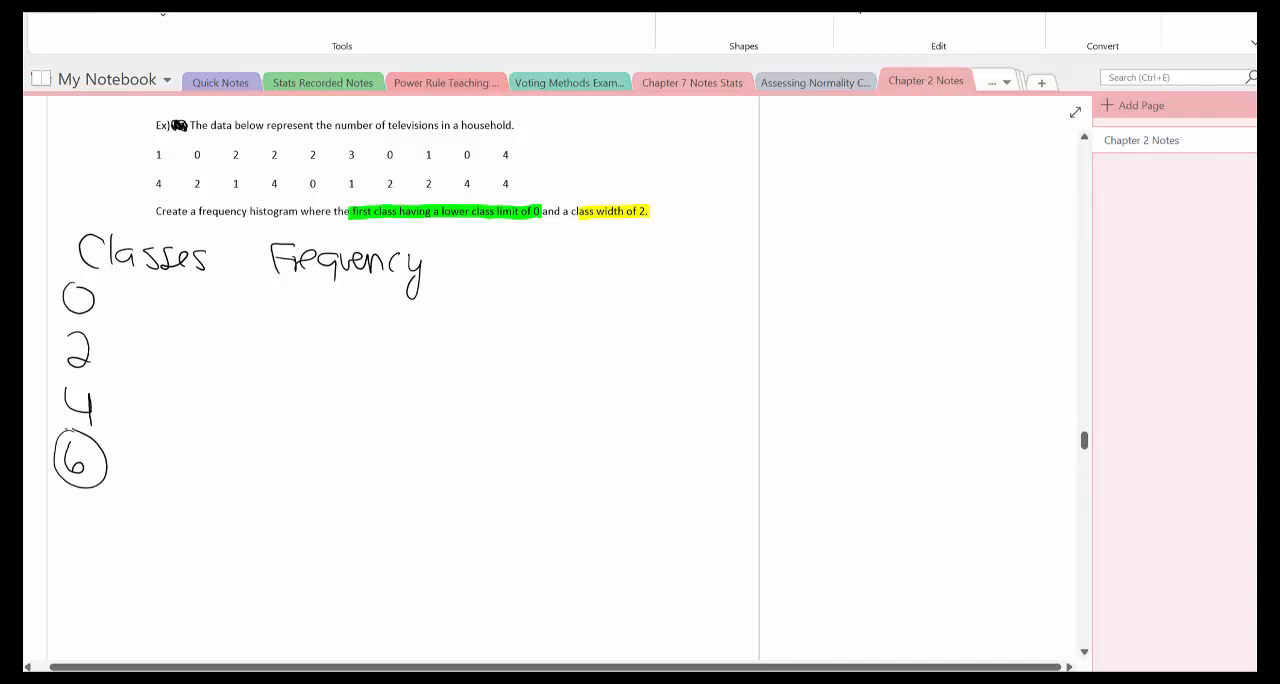
{"action": "left_click_drag", "start_coordinate": [98, 300], "coordinate": [110, 300]}
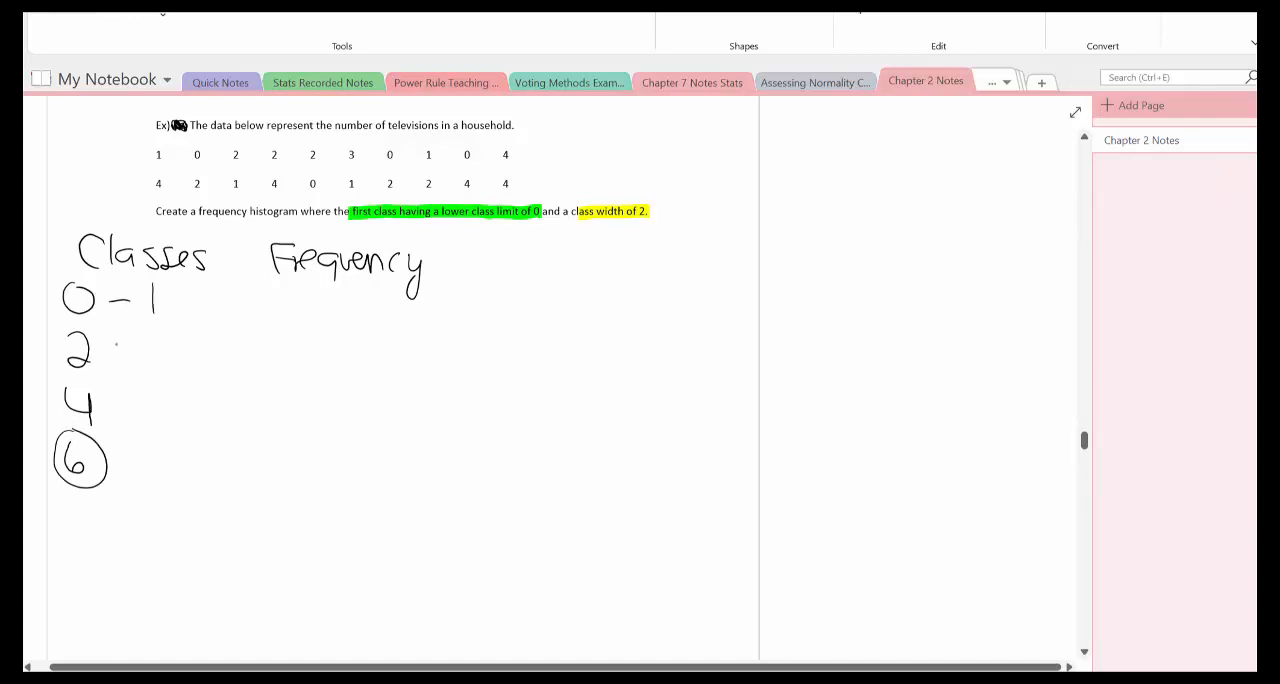
{"action": "left_click_drag", "start_coordinate": [110, 344], "coordinate": [160, 344]}
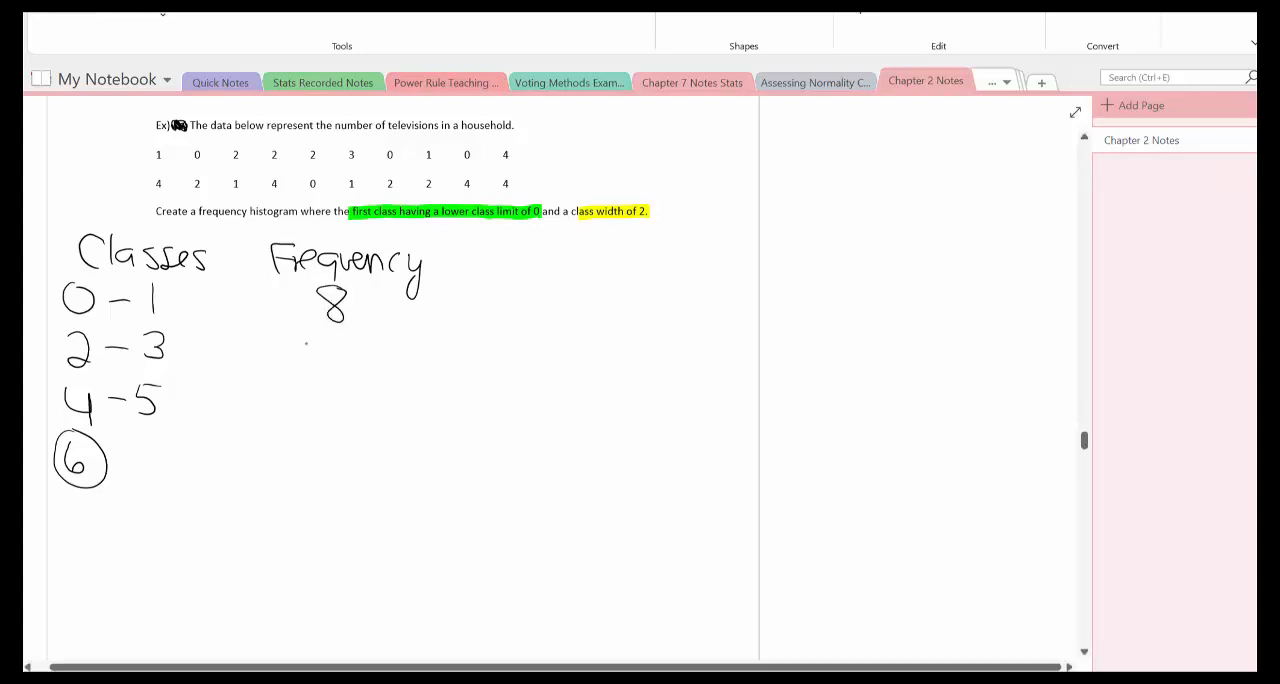
Write frequencies 7 and 5 under Frequency and the total 20 beneath the line.
{"action": "left_click_drag", "start_coordinate": [324, 330], "coordinate": [344, 364]}
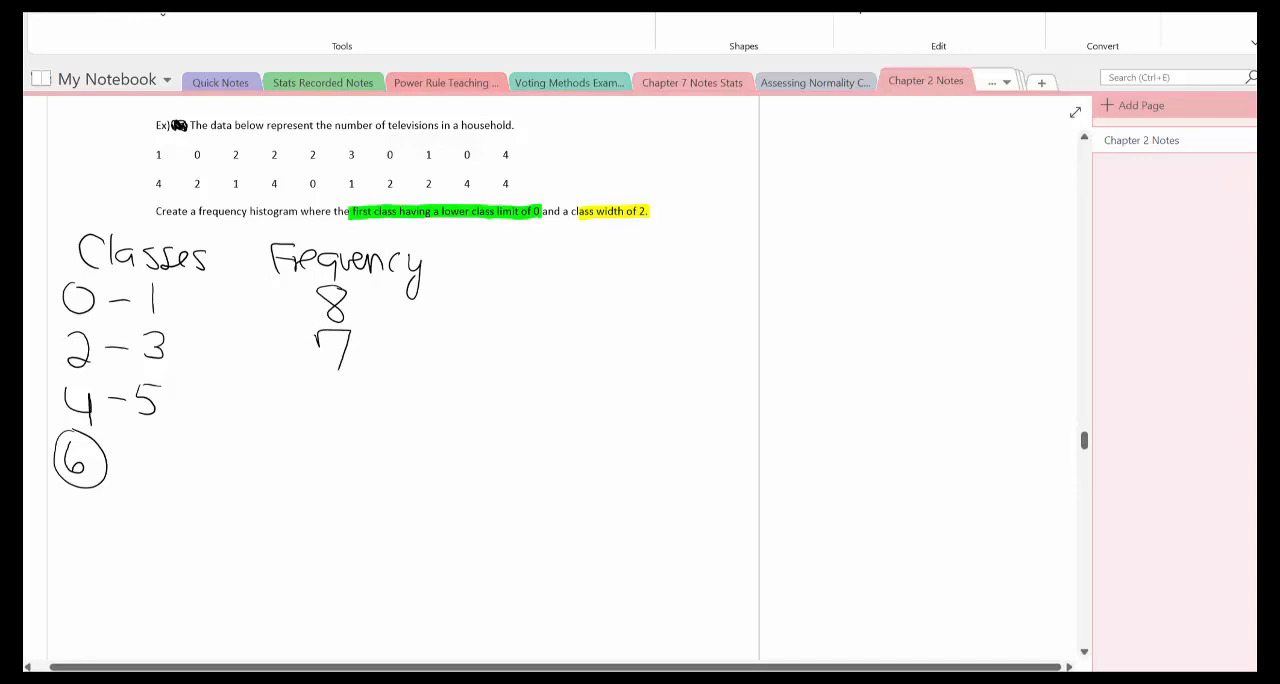
{"action": "left_click_drag", "start_coordinate": [316, 384], "coordinate": [360, 416]}
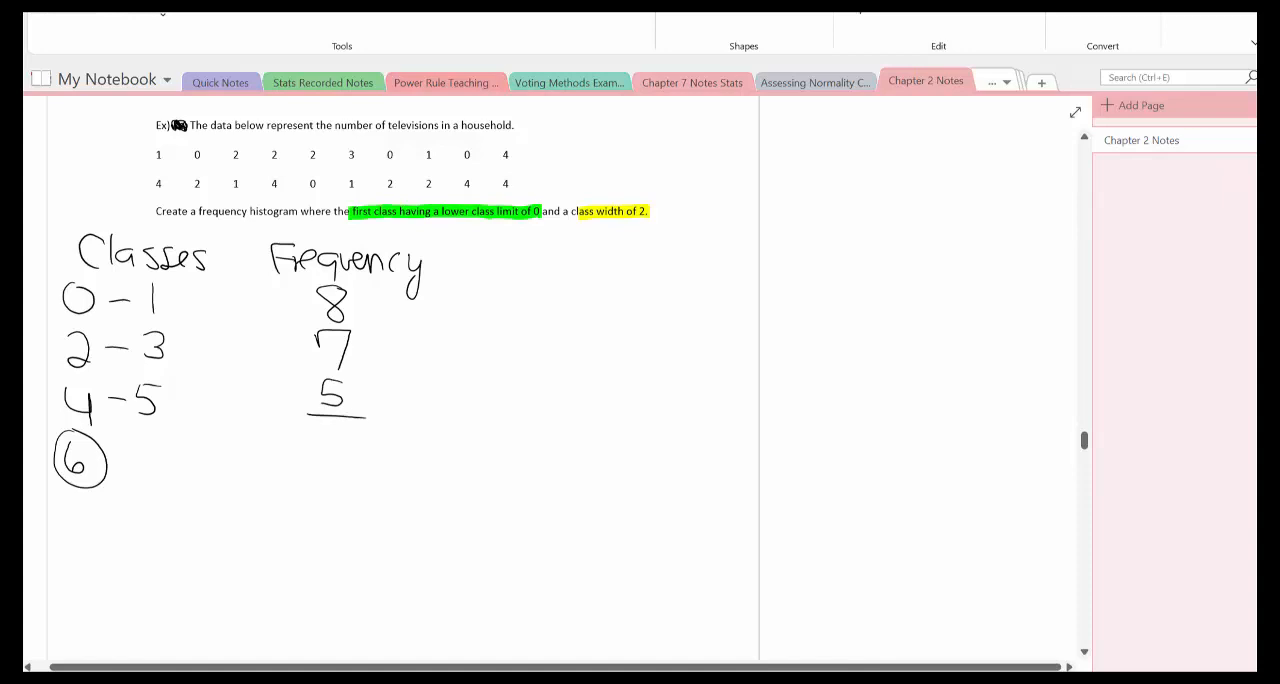
{"action": "left_click_drag", "start_coordinate": [324, 436], "coordinate": [320, 456]}
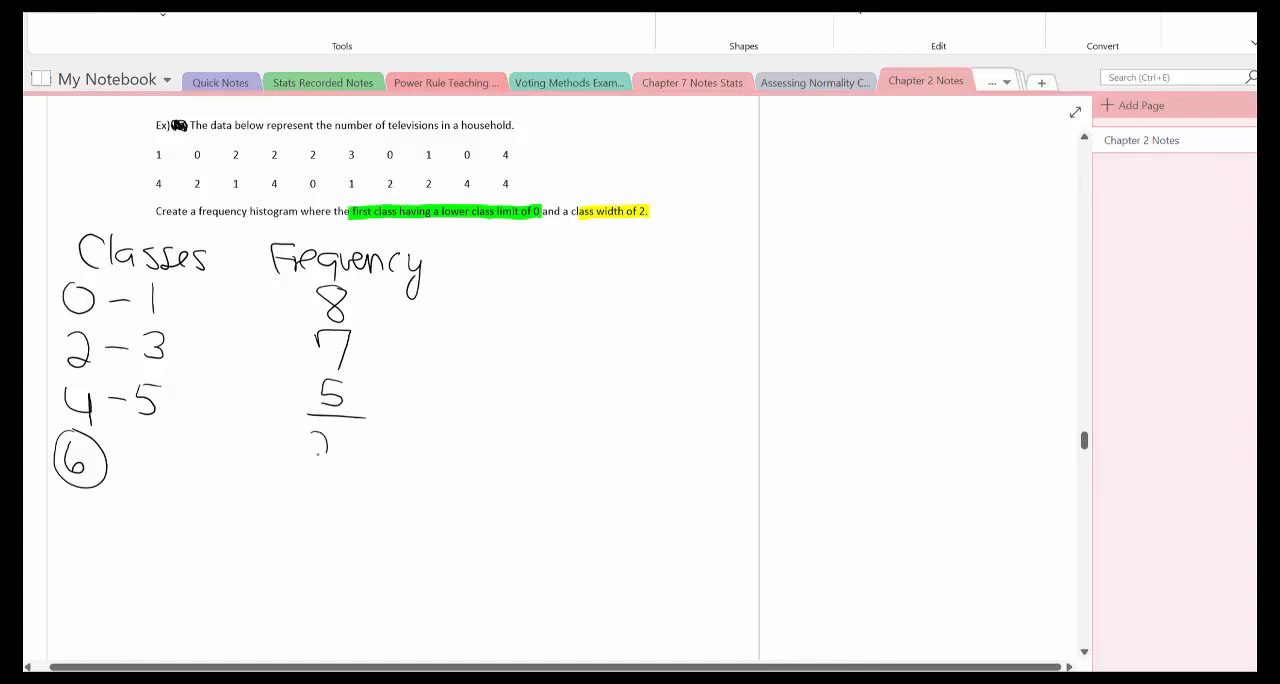
{"action": "left_click_drag", "start_coordinate": [316, 450], "coordinate": [350, 448]}
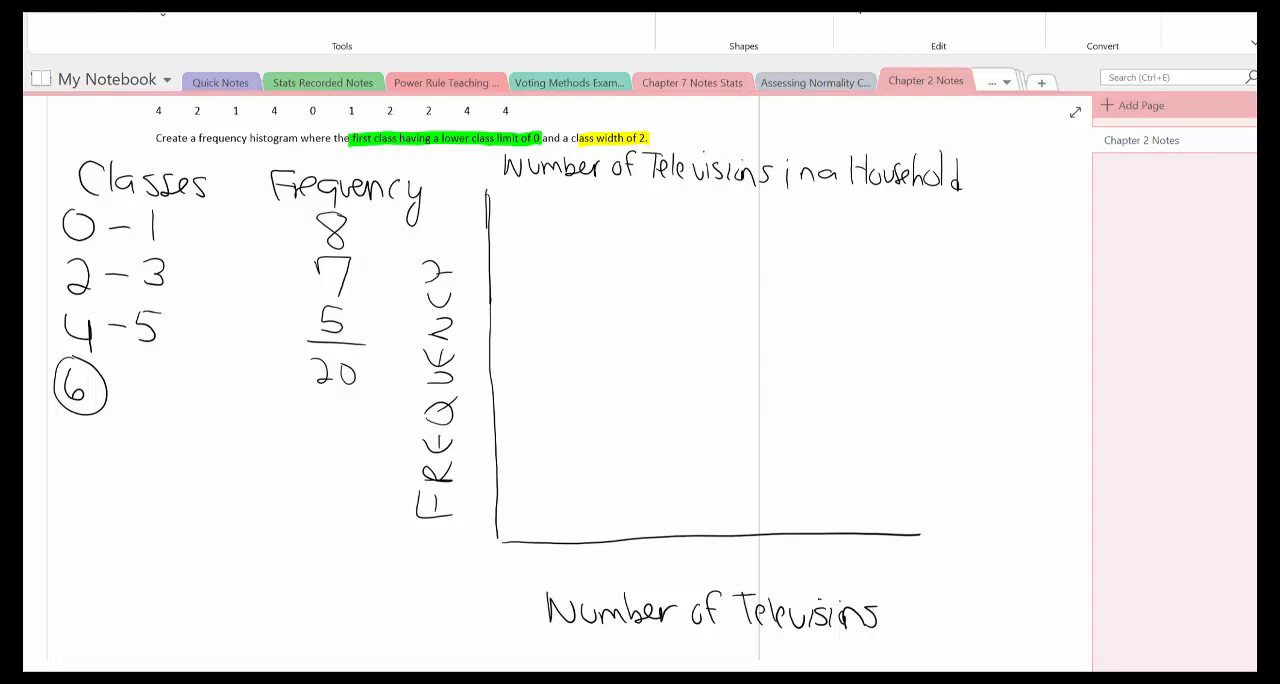
Mark a tick on the frequency axis of the histogram frame.
{"action": "left_click", "coordinate": [460, 548]}
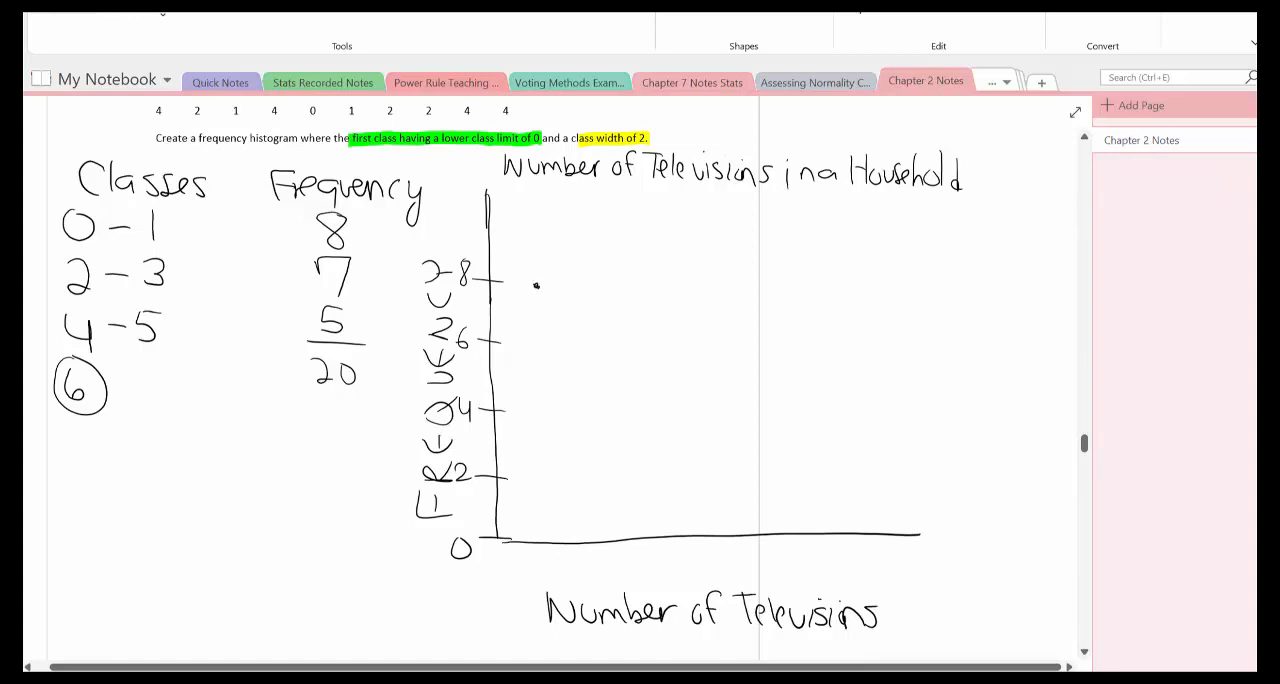
Draw the first two histogram bars at heights 8 and 7.
{"action": "left_click_drag", "start_coordinate": [536, 288], "coordinate": [540, 538]}
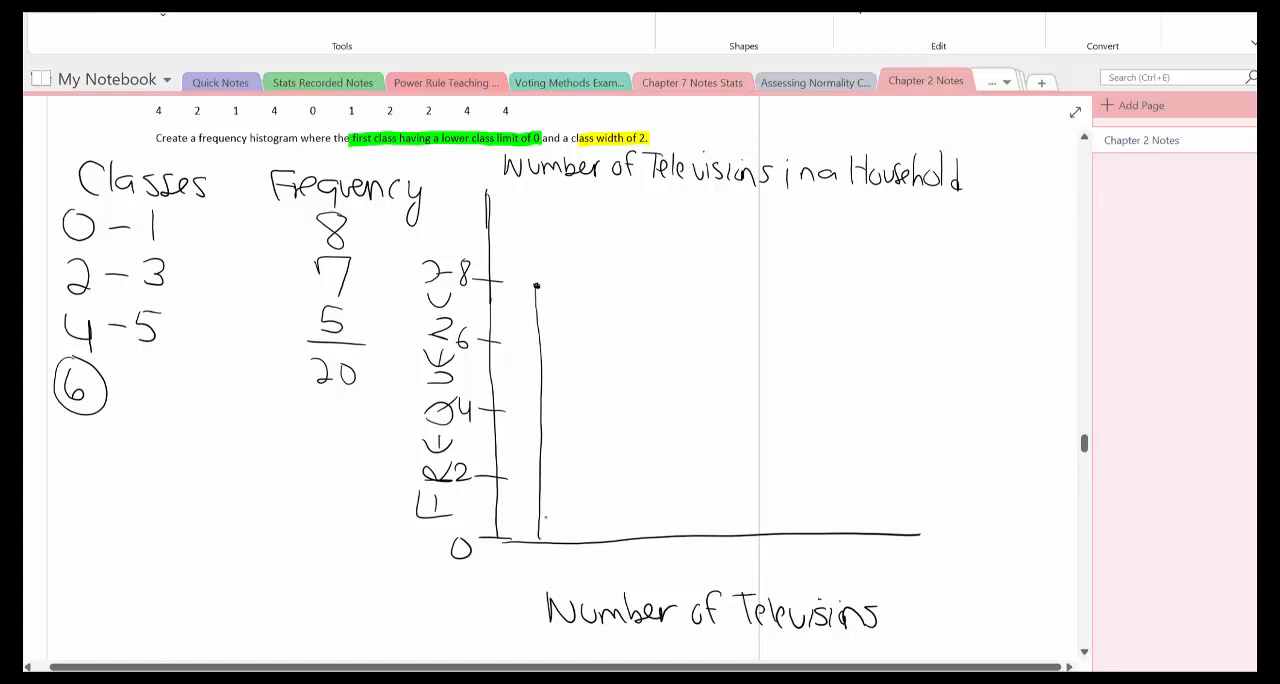
{"action": "left_click_drag", "start_coordinate": [536, 288], "coordinate": [584, 288]}
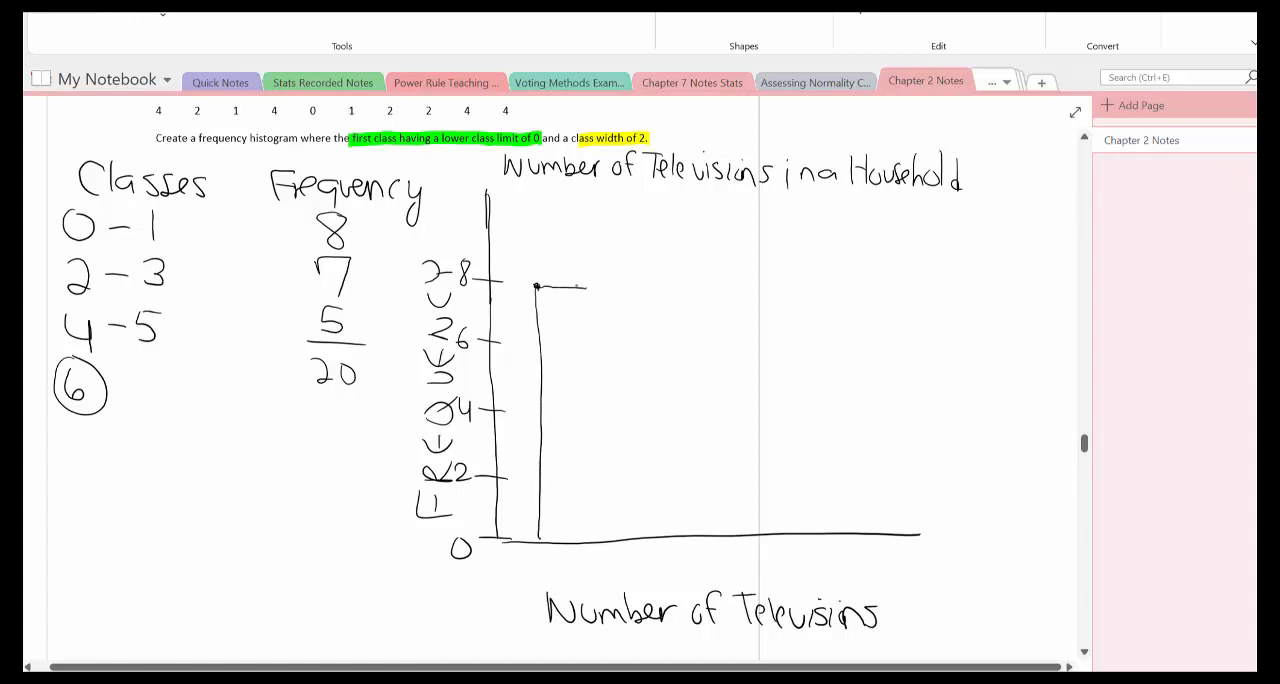
{"action": "left_click_drag", "start_coordinate": [588, 288], "coordinate": [588, 540]}
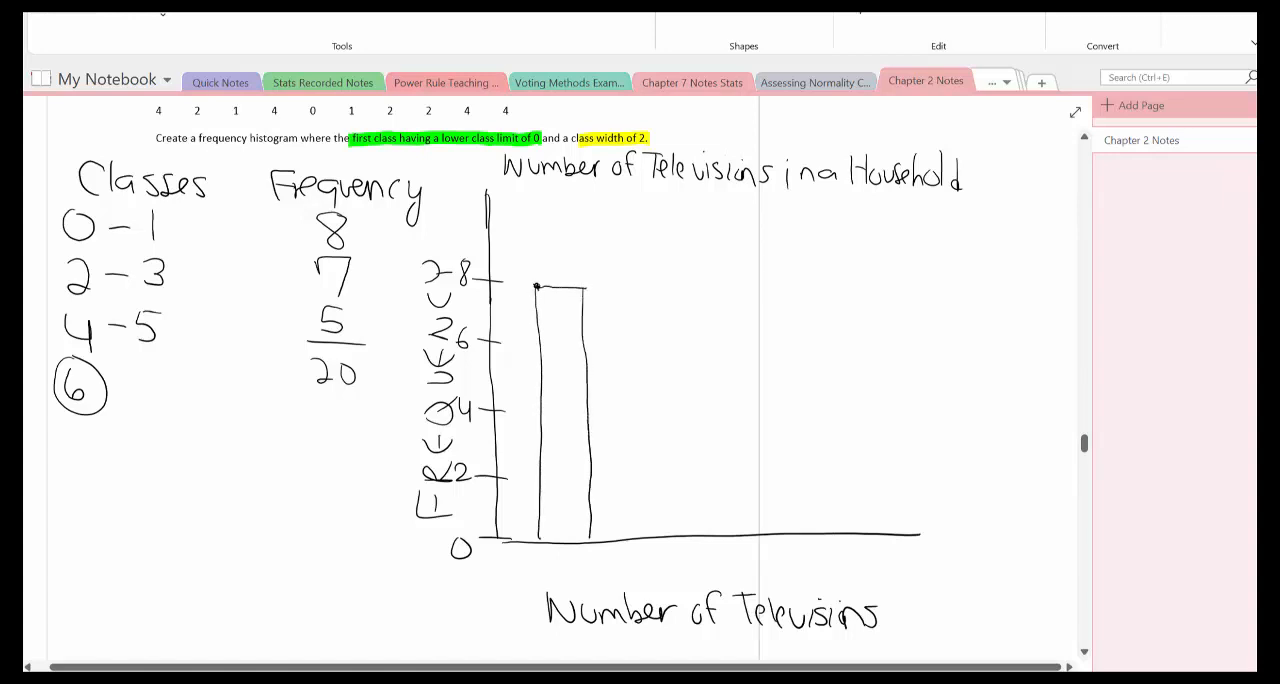
{"action": "left_click", "coordinate": [536, 562]}
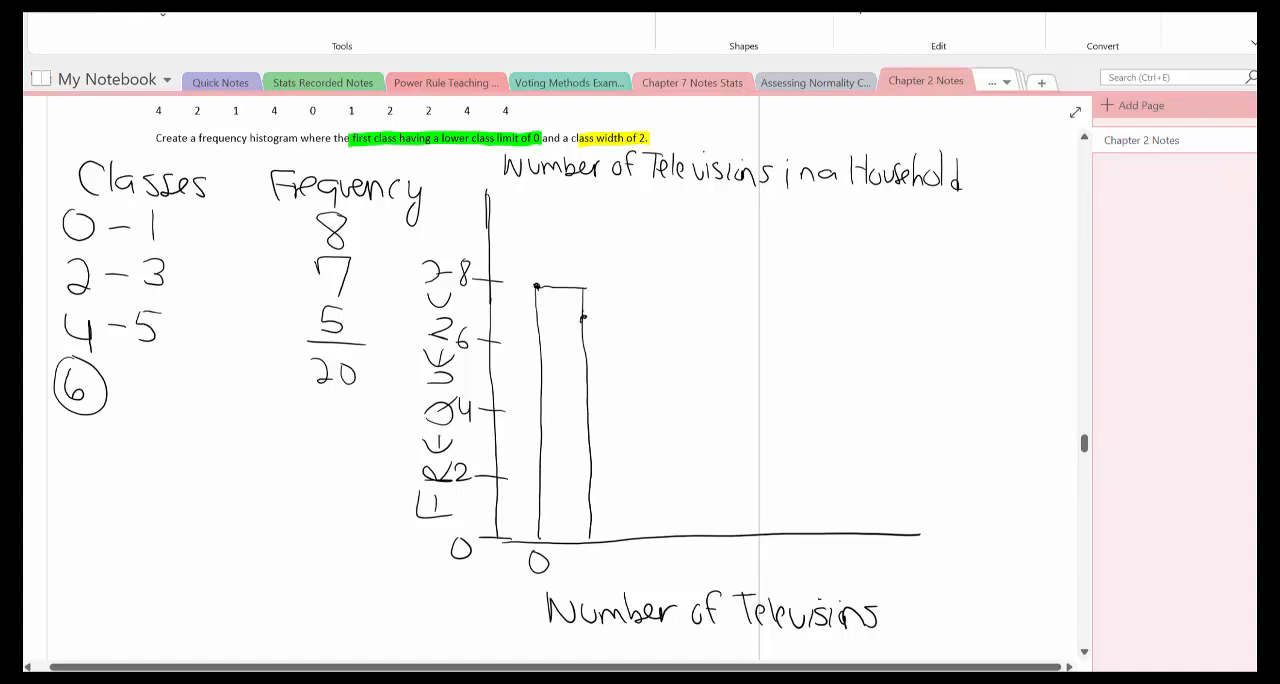
{"action": "left_click_drag", "start_coordinate": [580, 318], "coordinate": [624, 316]}
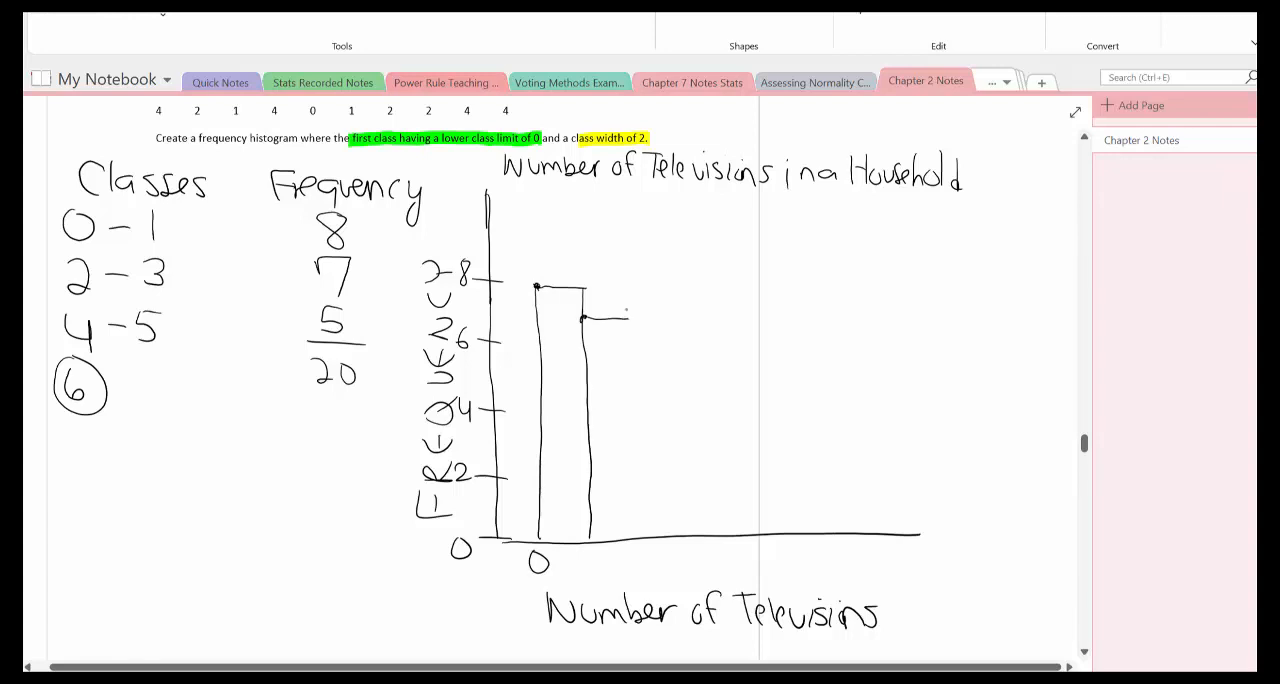
{"action": "left_click_drag", "start_coordinate": [624, 316], "coordinate": [624, 536]}
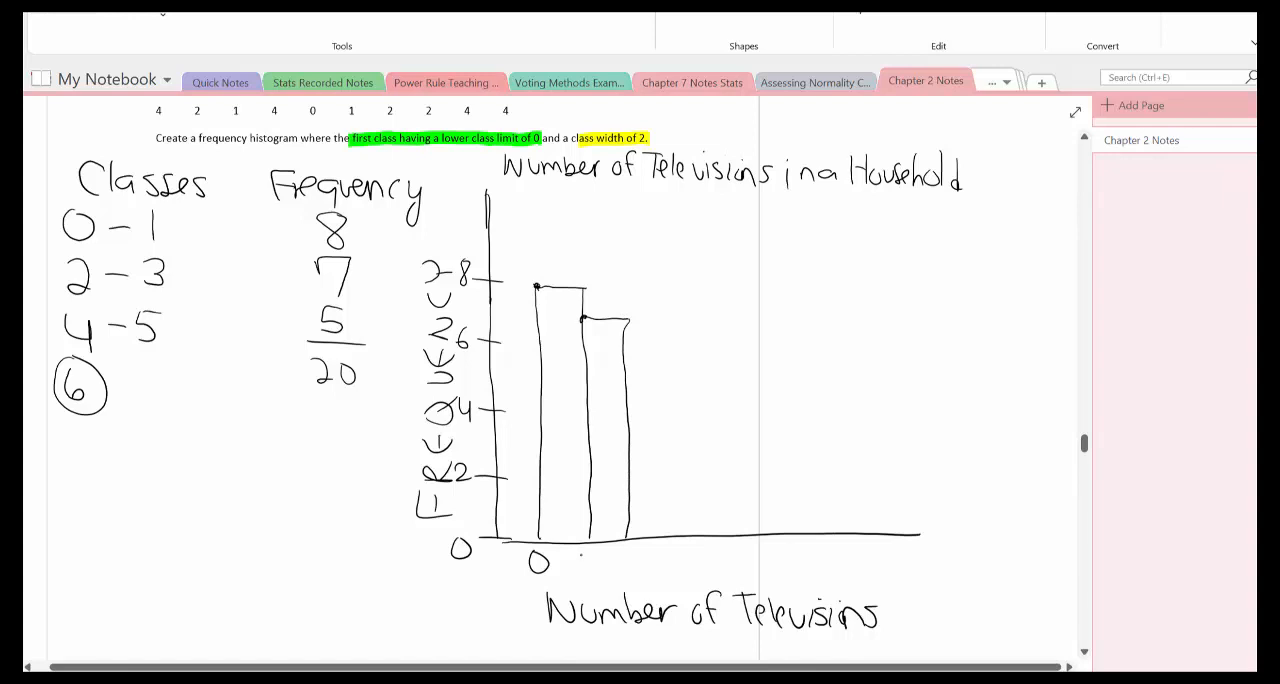
Draw the third bar at height 5 and label the x-axis with 2 and 6.
{"action": "type", "text": "2"}
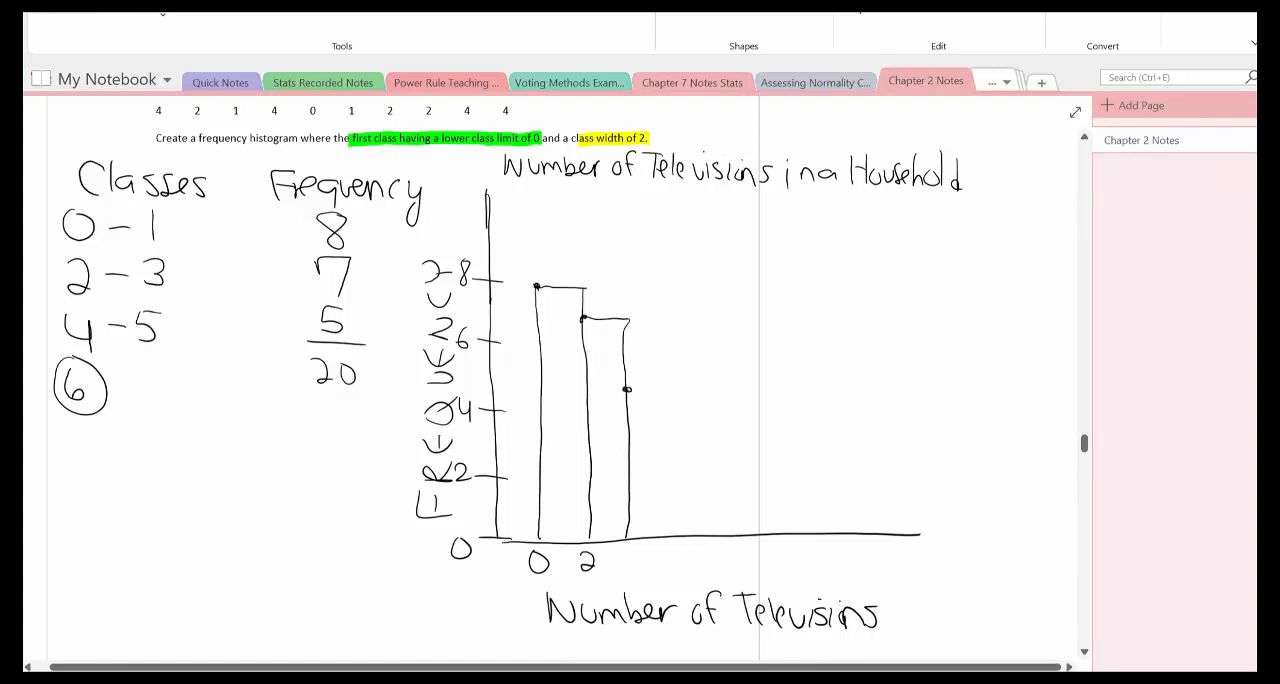
{"action": "left_click_drag", "start_coordinate": [628, 390], "coordinate": [676, 460]}
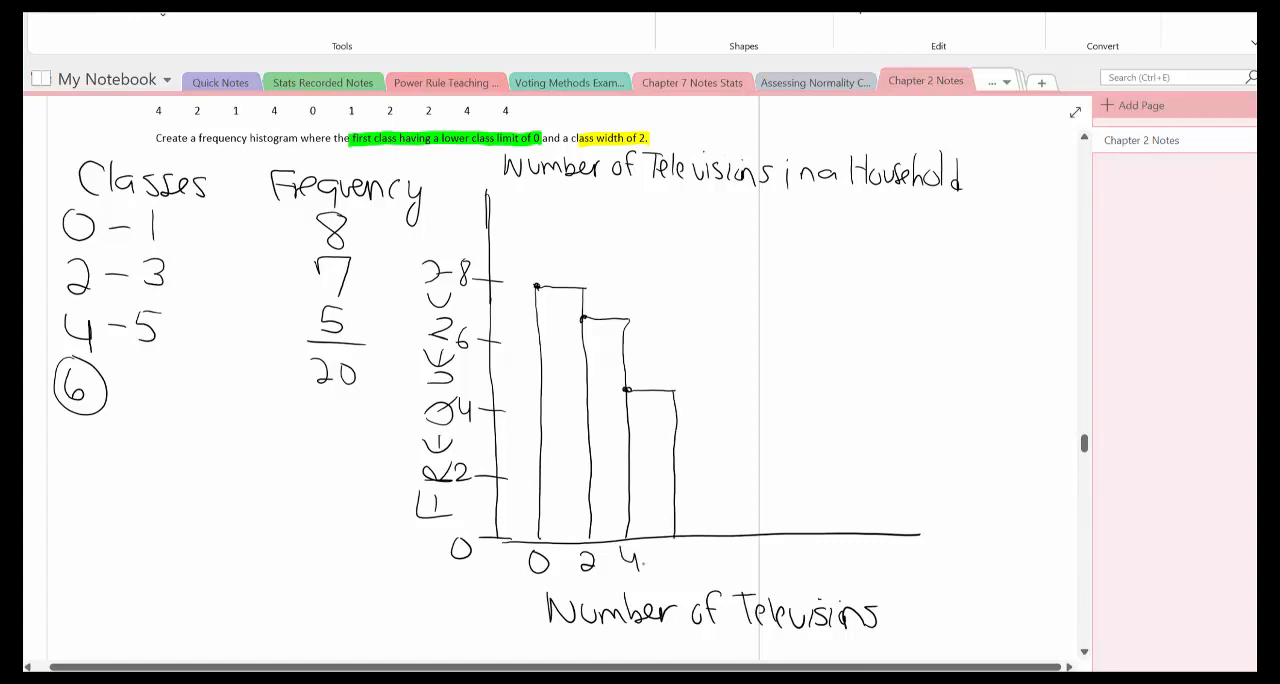
{"action": "type", "text": "6"}
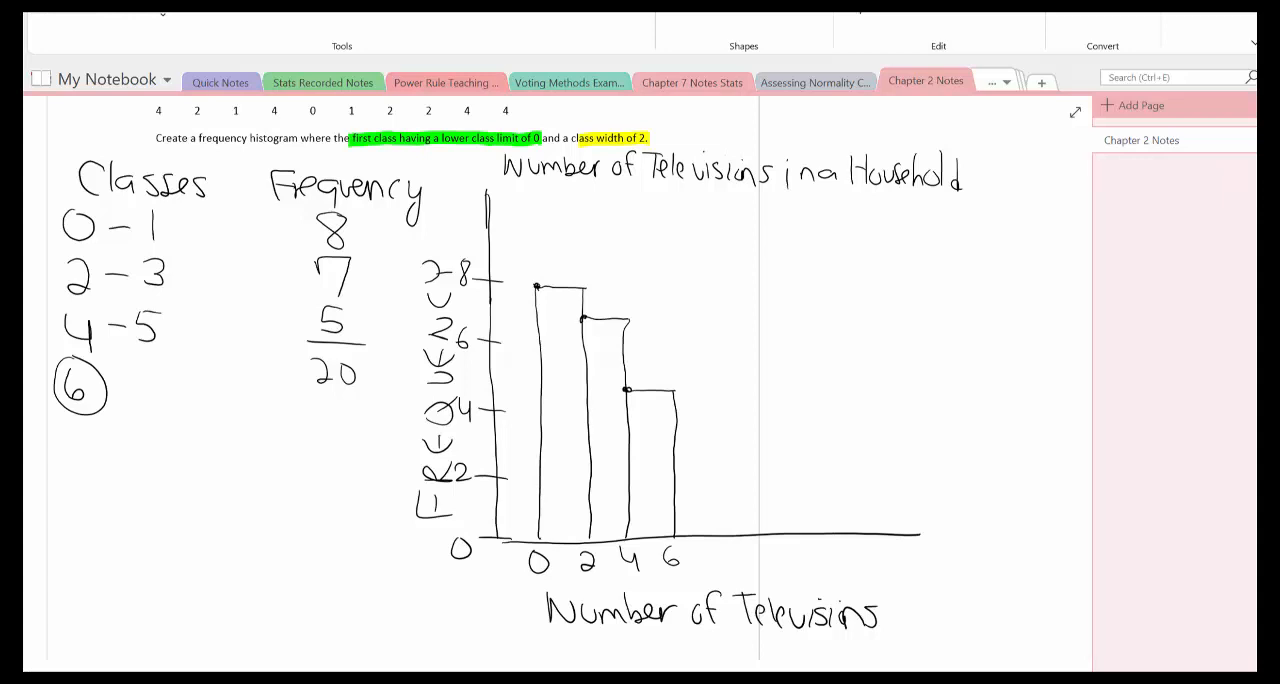
Handwrite X-min = 0, X-max = 6 and X-scale (classwidth) = 2 below the table.
{"action": "scroll", "scroll_direction": "down", "scroll_amount": 3}
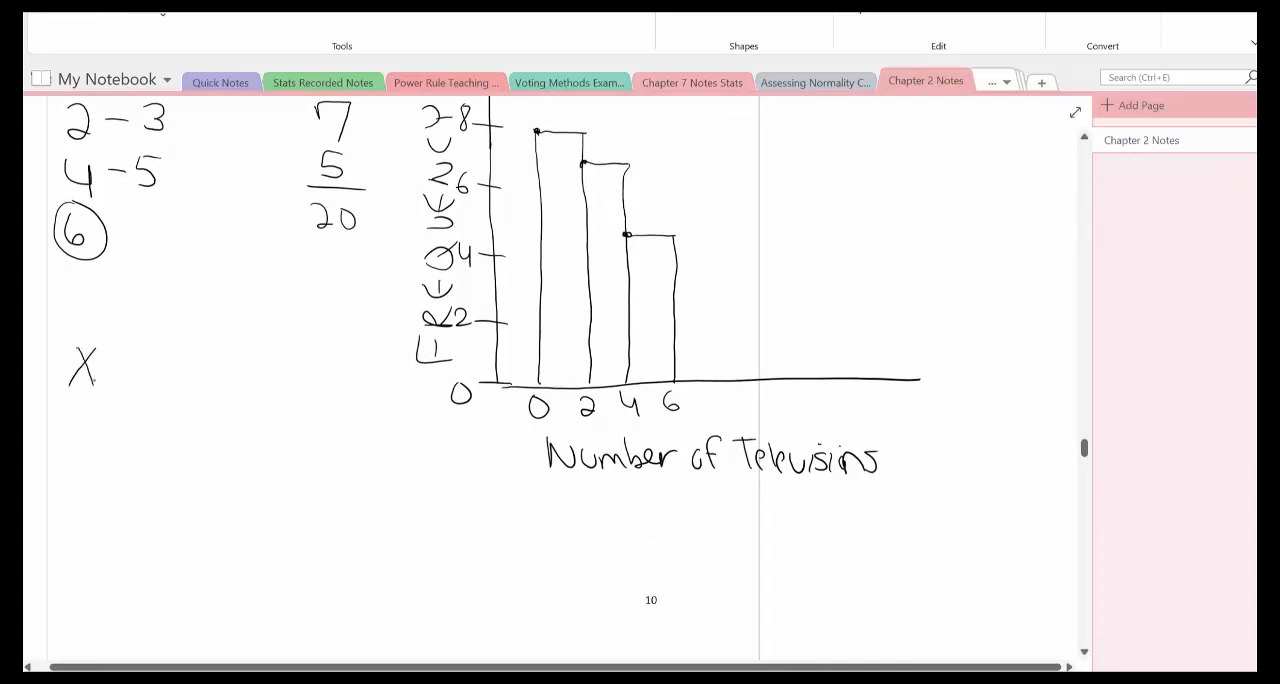
{"action": "type", "text": "-min = 0"}
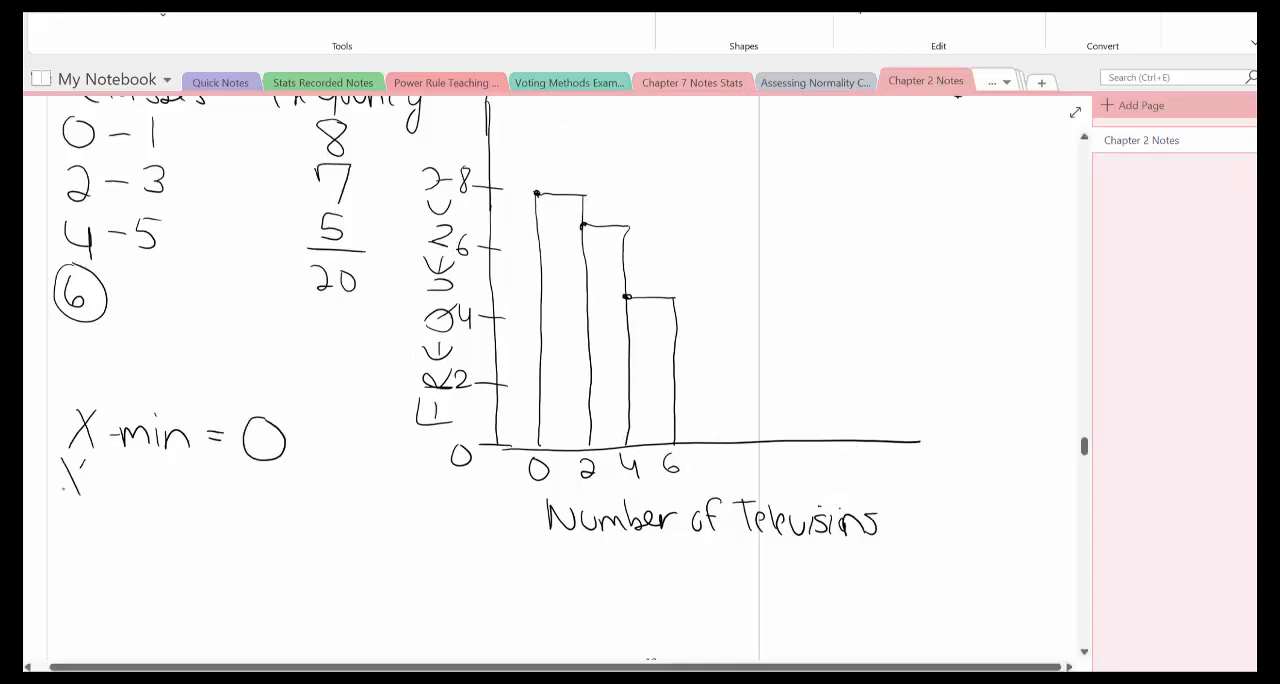
{"action": "type", "text": "X-max="}
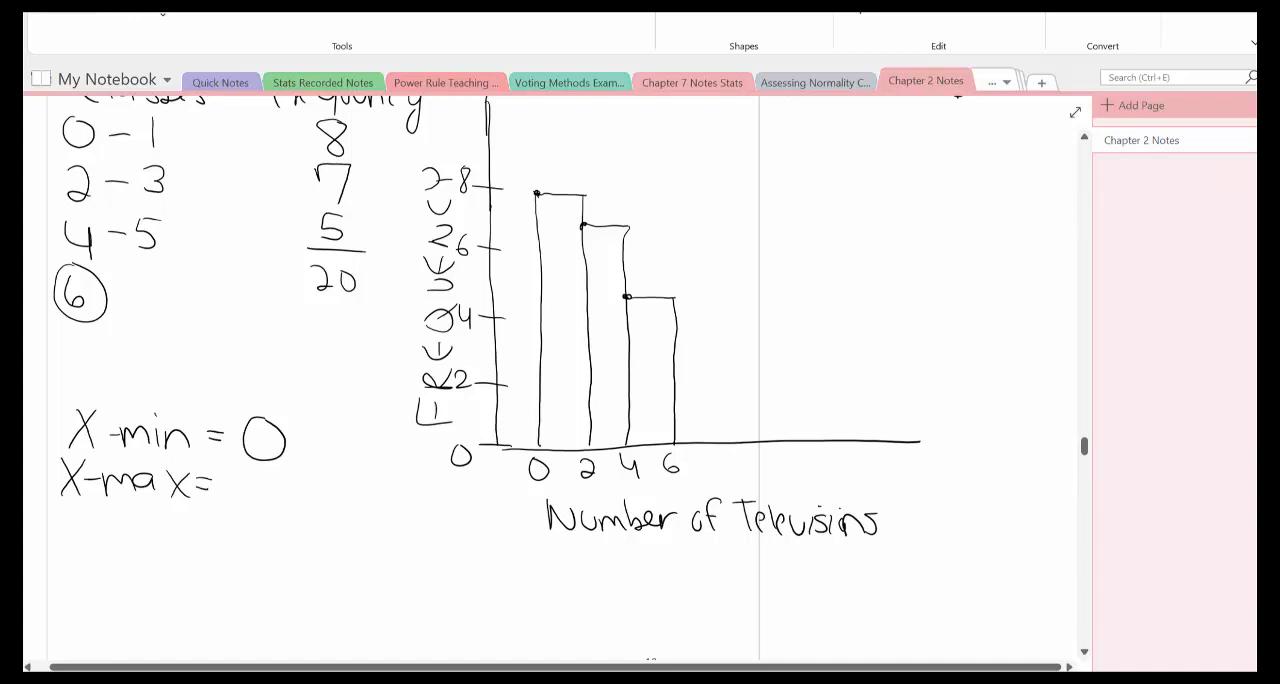
{"action": "type", "text": "6"}
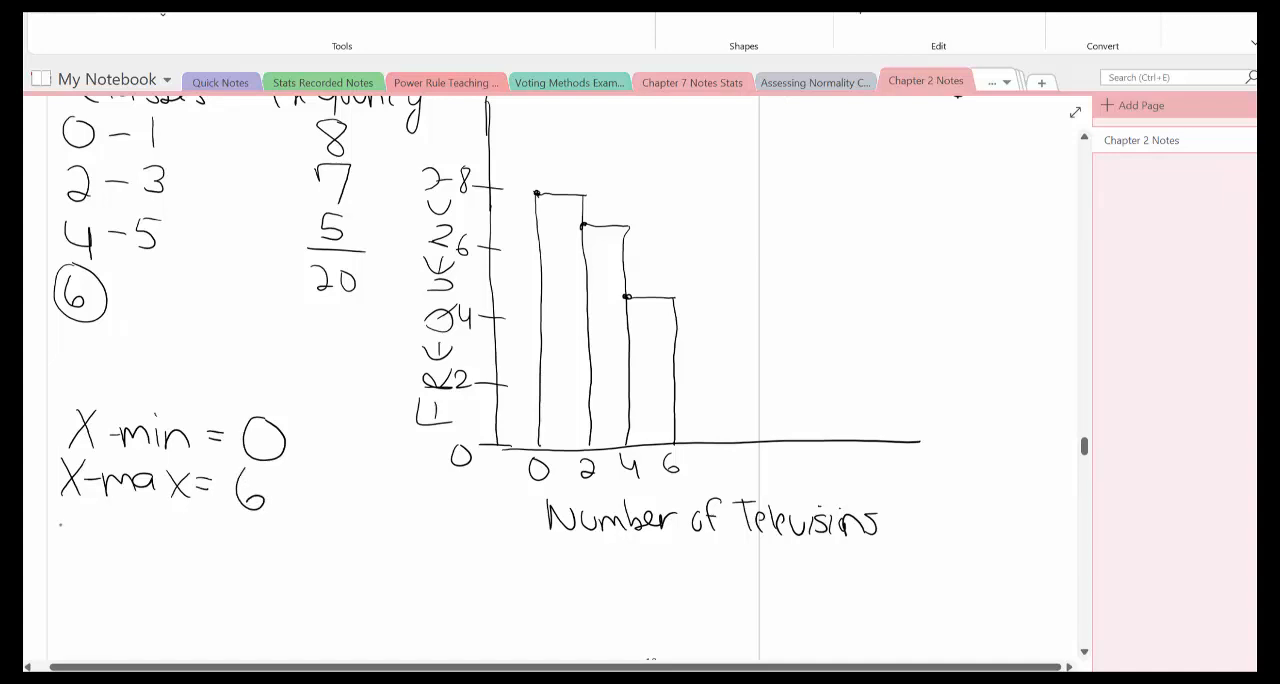
{"action": "type", "text": "X-scal"}
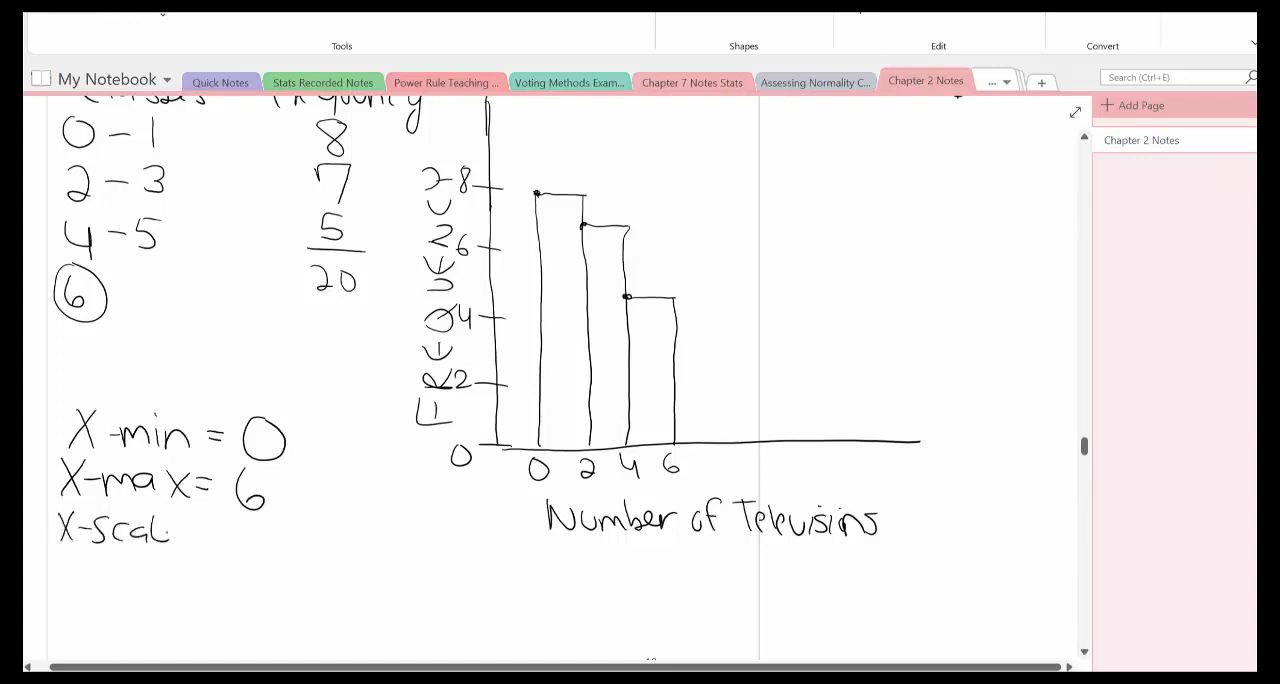
{"action": "type", "text": "(cla"}
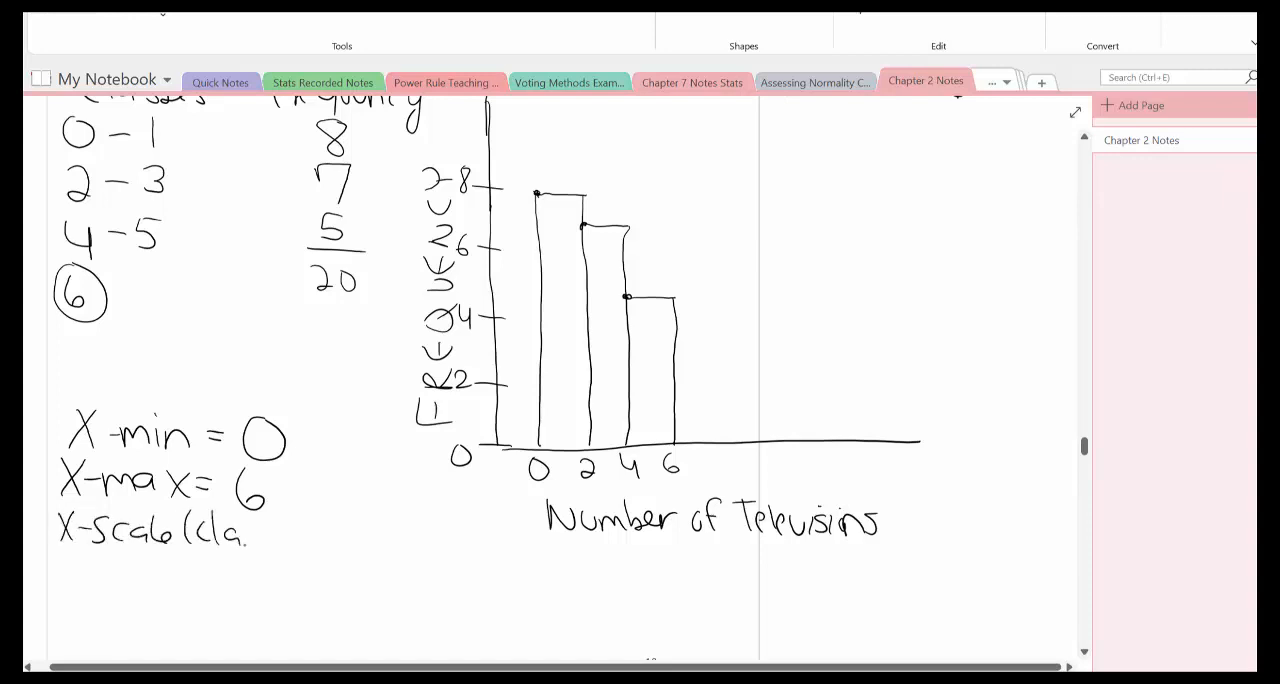
{"action": "type", "text": "classwidt"}
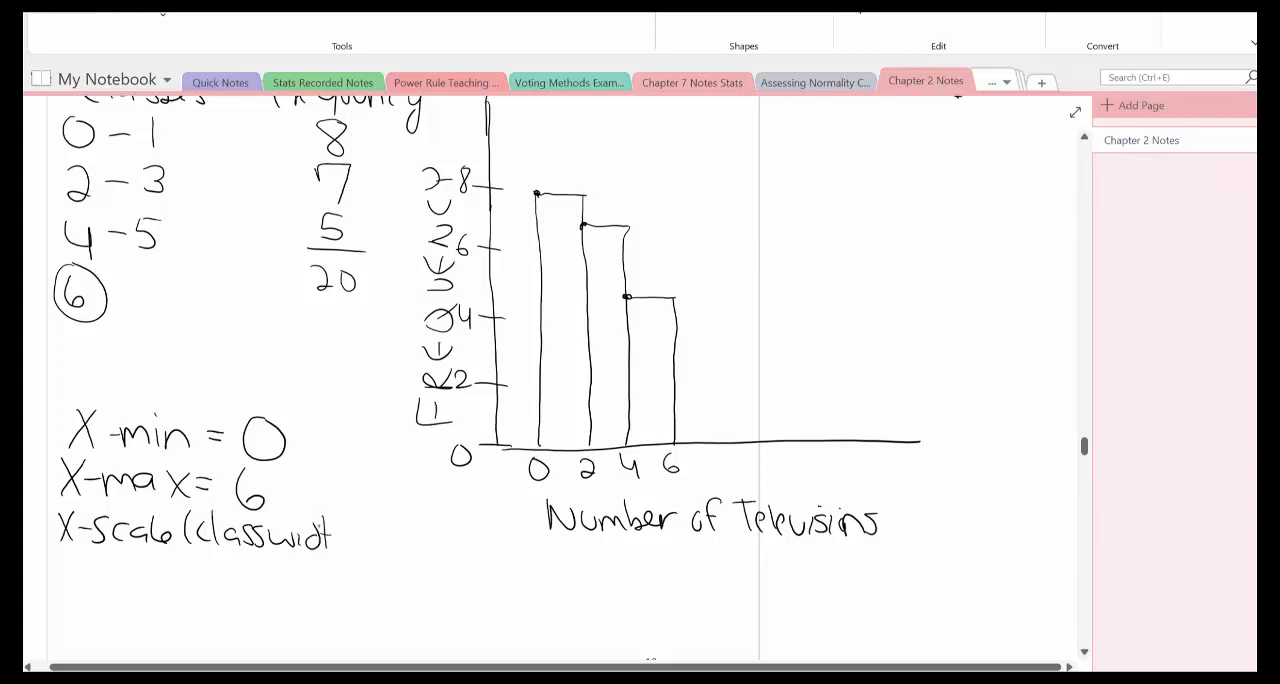
{"action": "type", "text": "h)=2"}
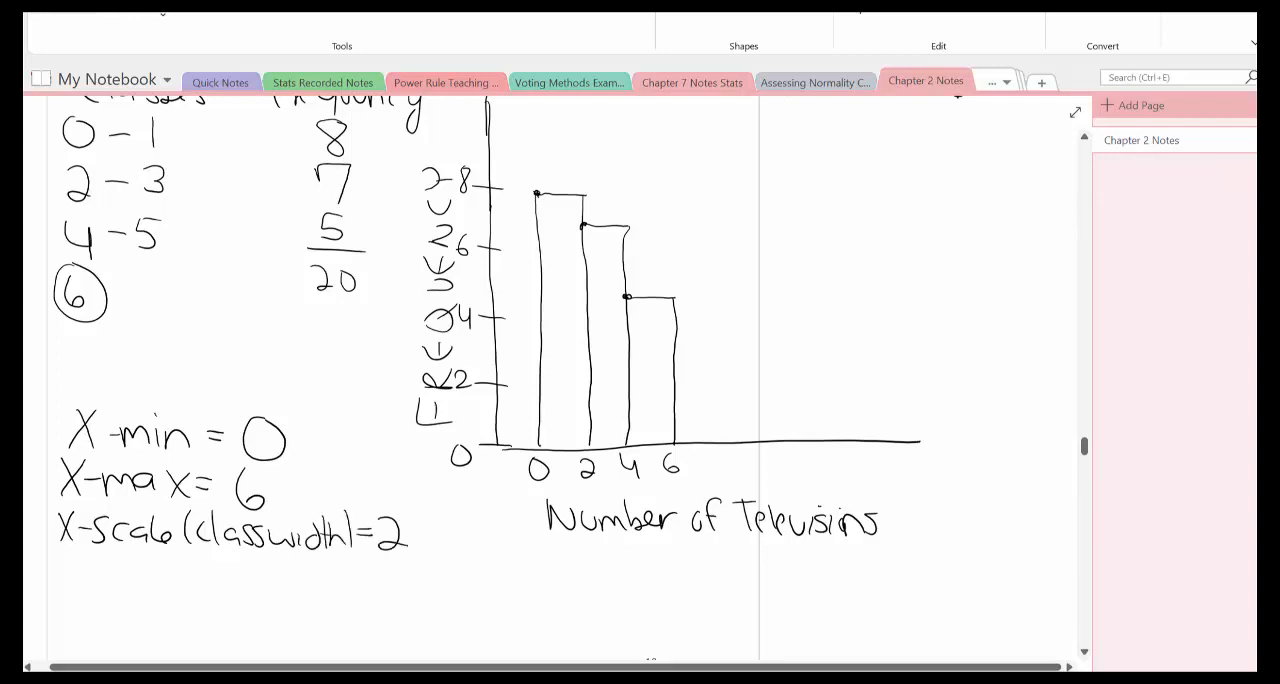
Handwrite Y-min = 0, Y-max = 8+1 = 9 and begin the Y-scale line.
{"action": "type", "text": "Y-m."}
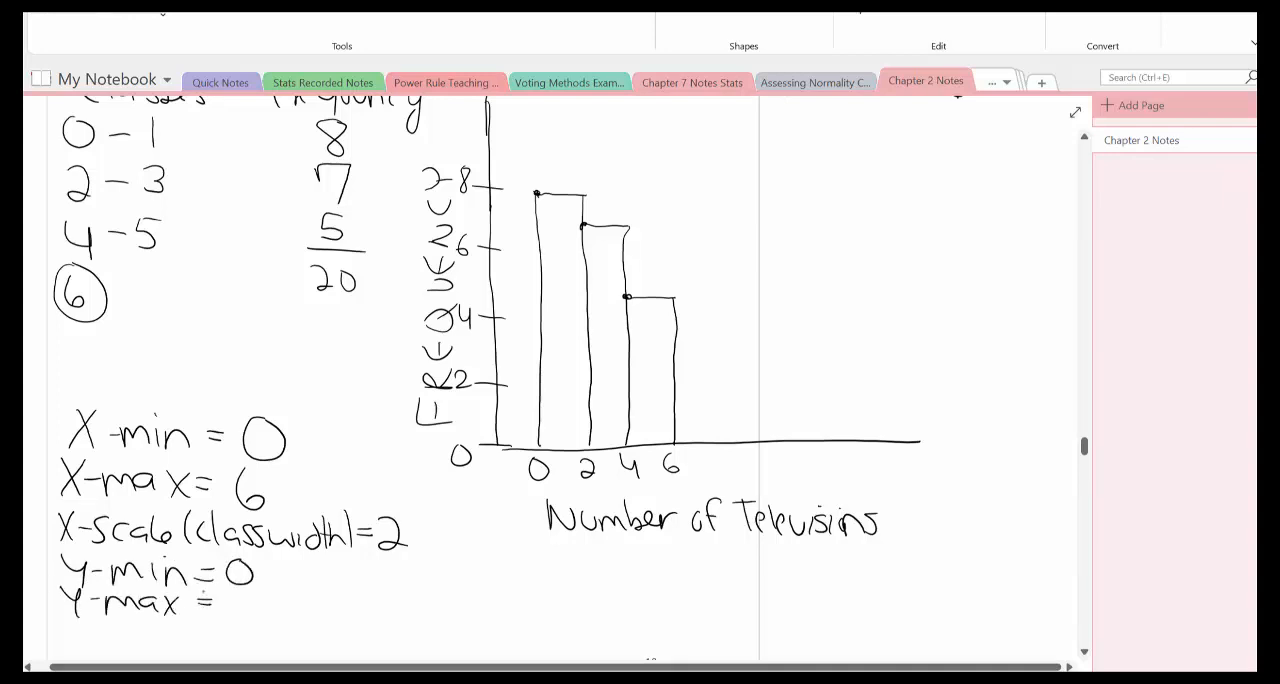
{"action": "type", "text": "8+1= 9"}
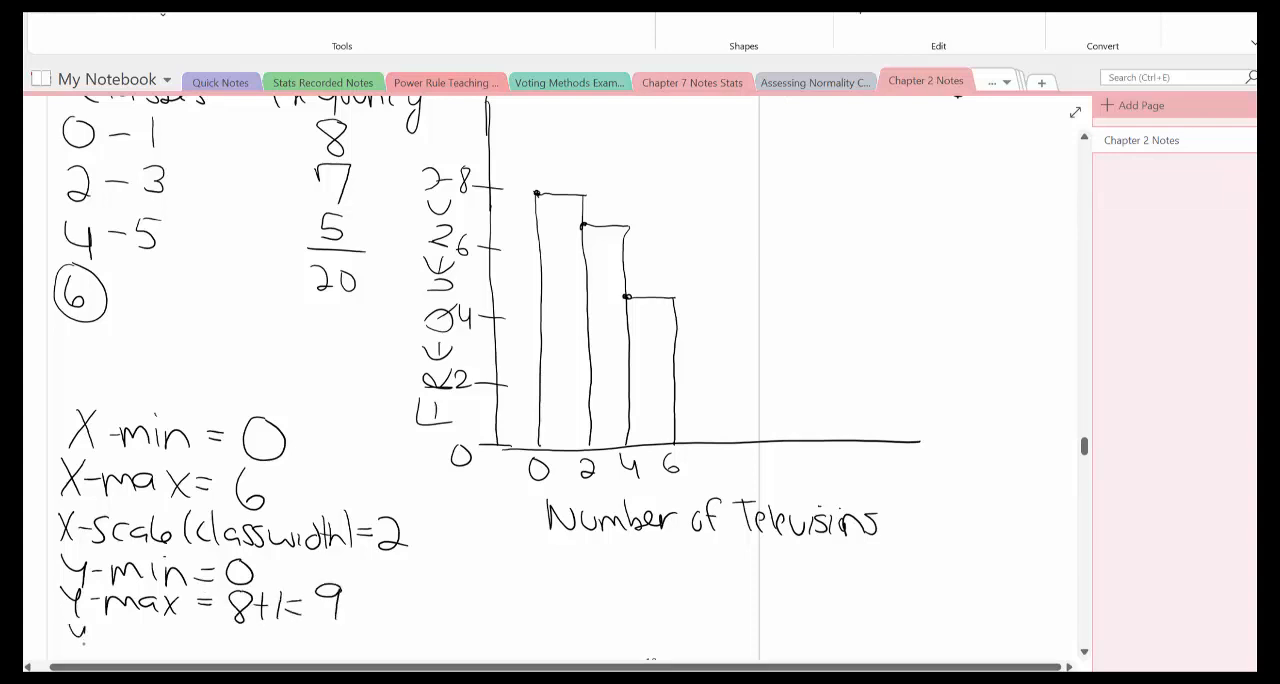
{"action": "type", "text": "y-scale="}
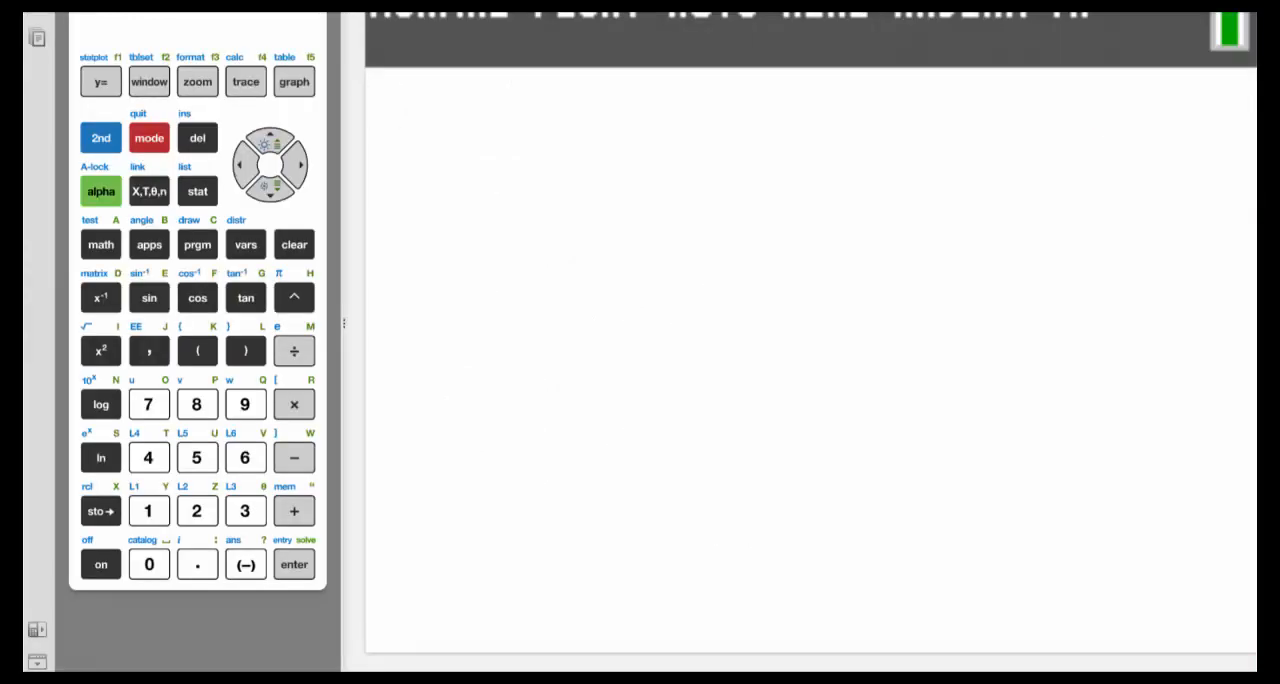
Enter the 20 television counts into list L1 via STAT Edit.
{"action": "left_click", "coordinate": [196, 192]}
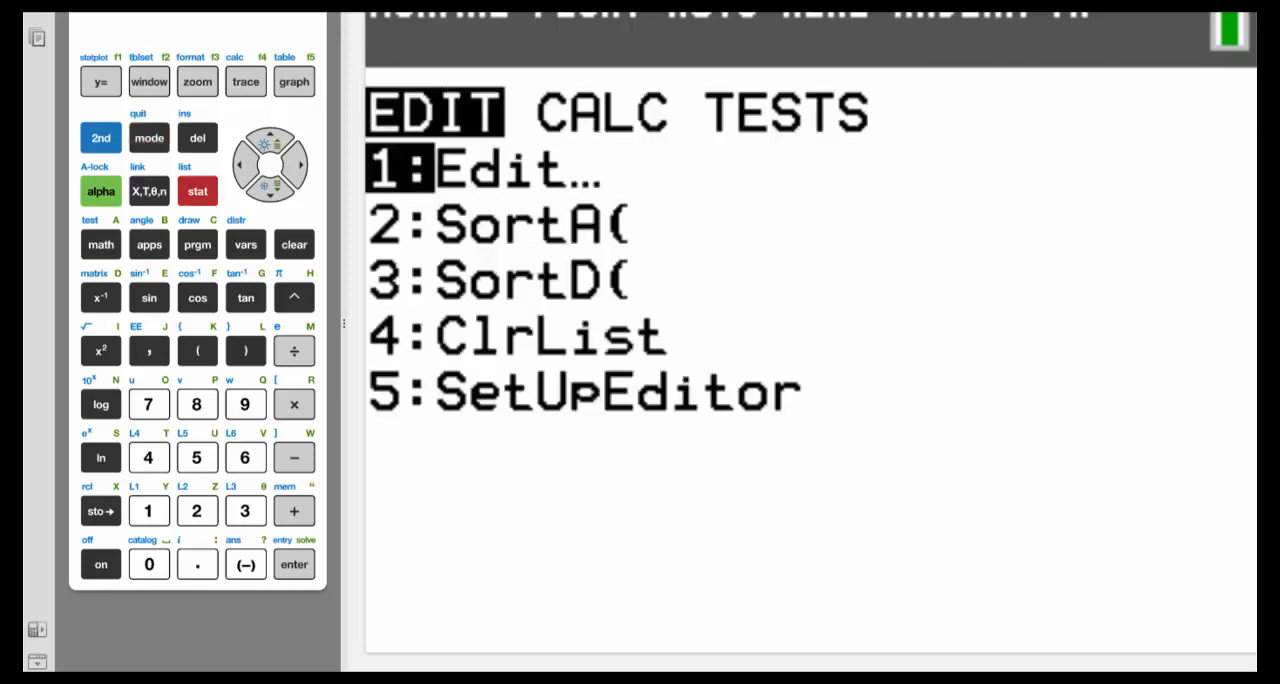
{"action": "left_click", "coordinate": [292, 564]}
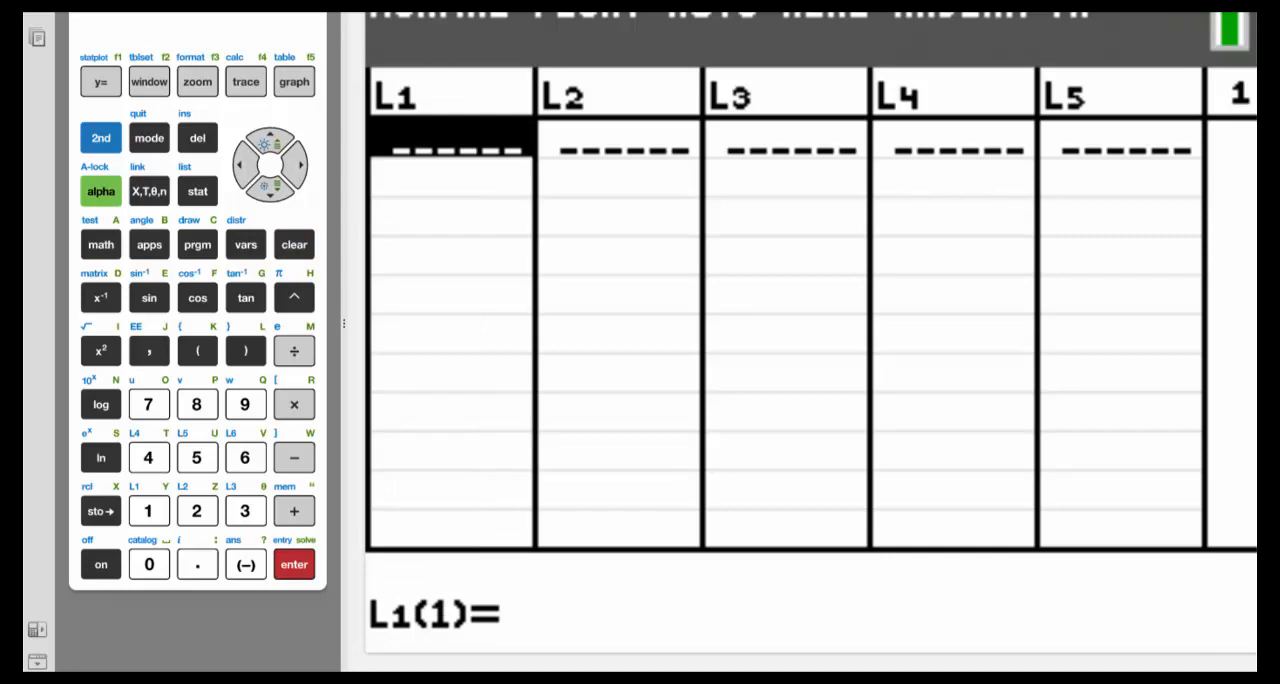
{"action": "left_click", "coordinate": [292, 564]}
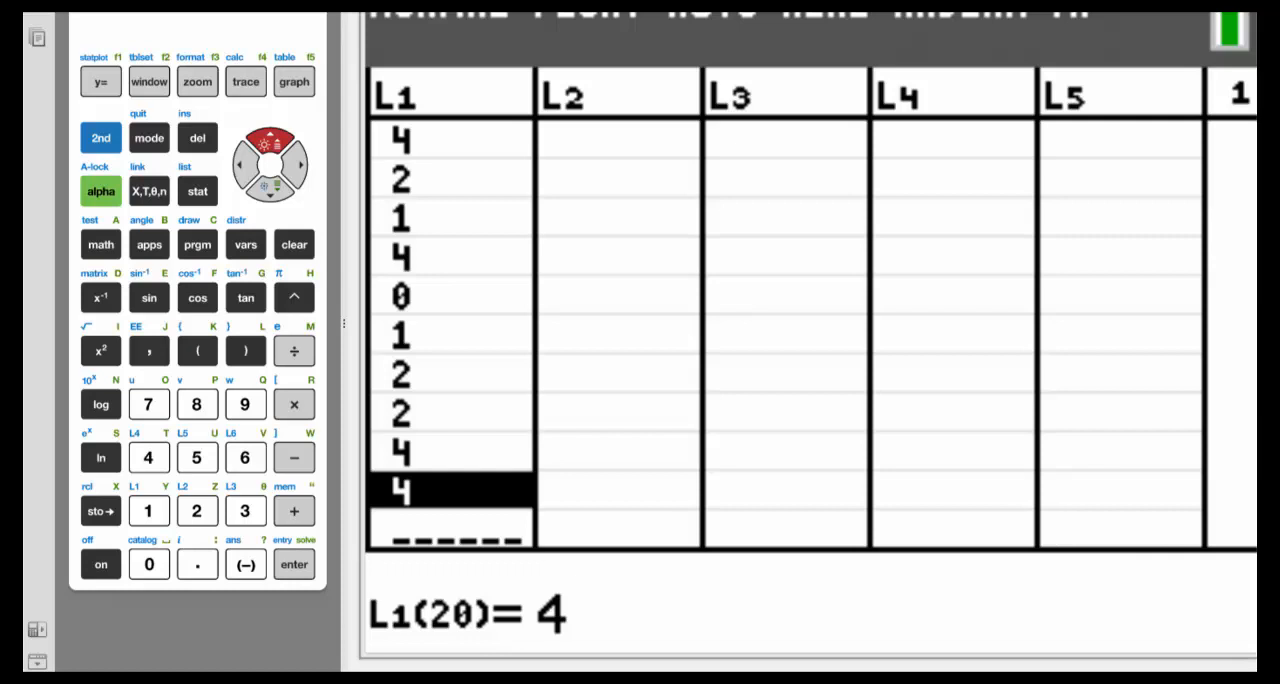
Turn Plot1 on as a histogram of Xlist L1 with Freq 1 in STAT PLOT.
{"action": "left_click", "coordinate": [100, 136]}
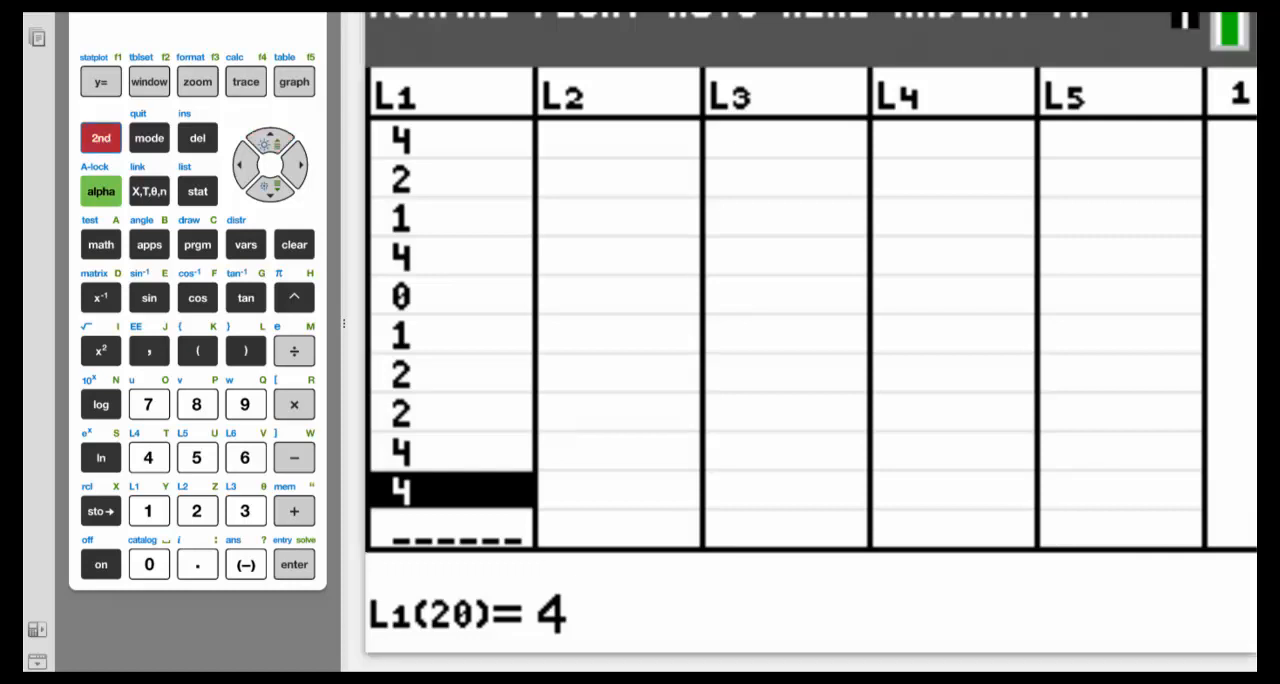
{"action": "left_click", "coordinate": [100, 80]}
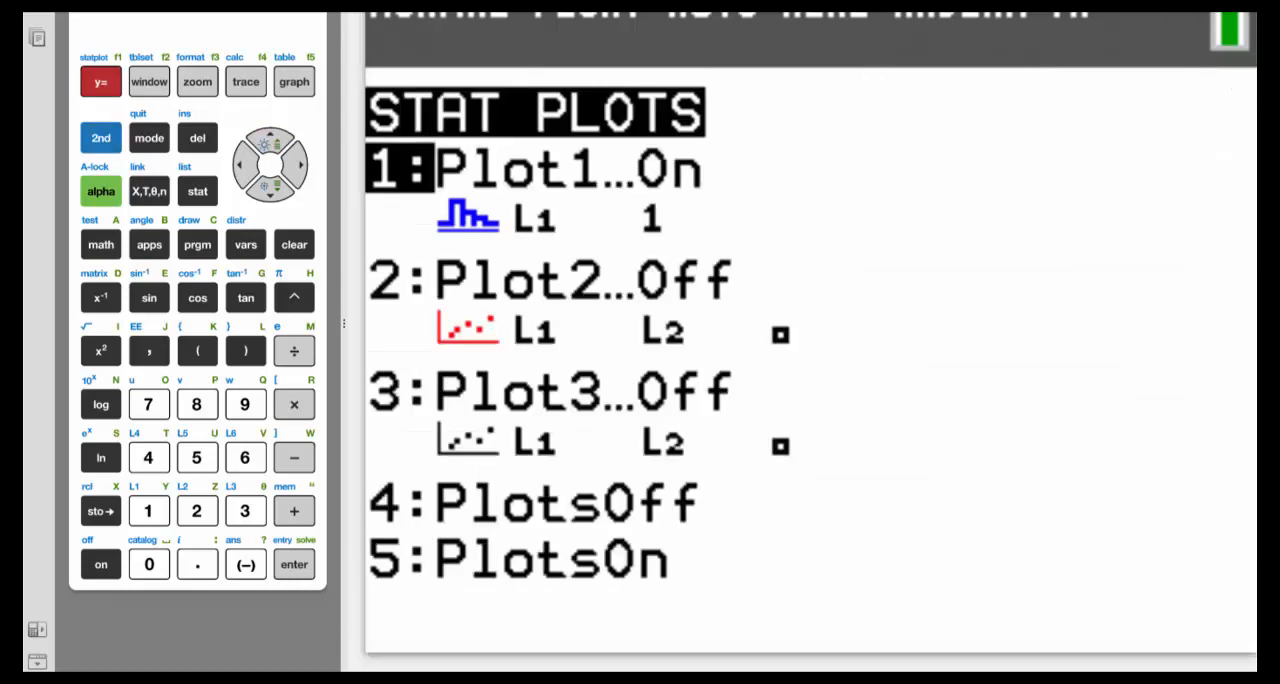
{"action": "left_click", "coordinate": [292, 564]}
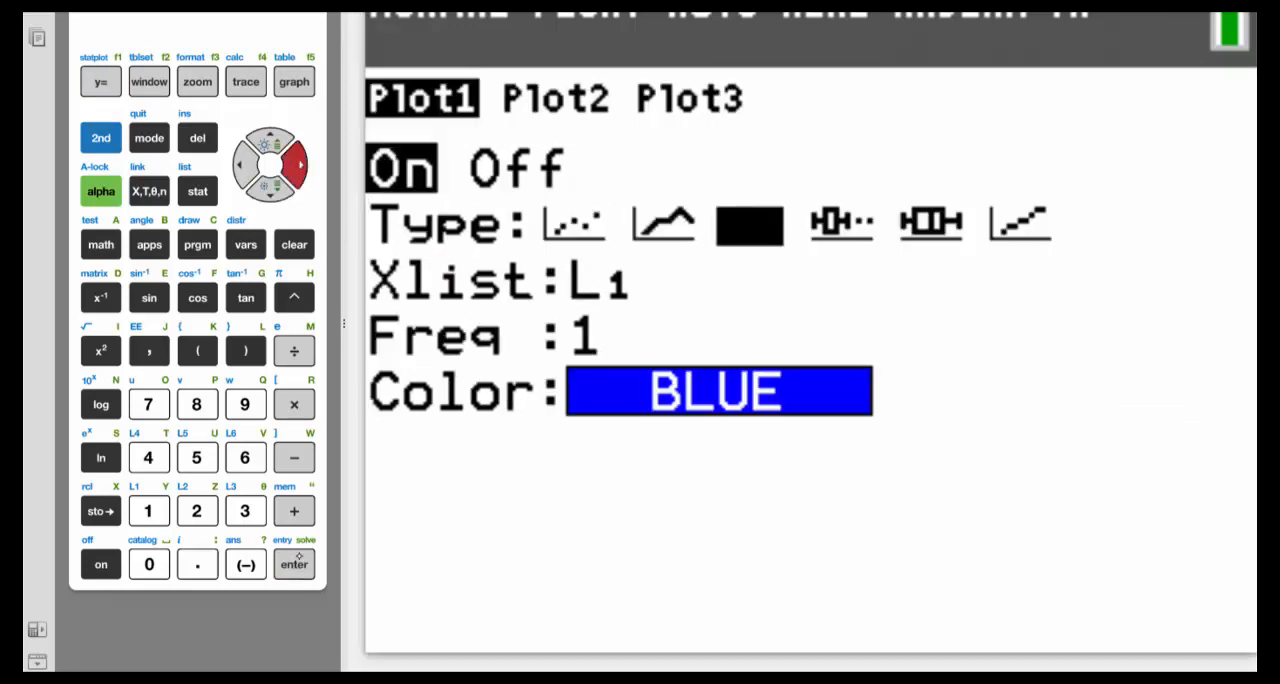
{"action": "left_click", "coordinate": [296, 156]}
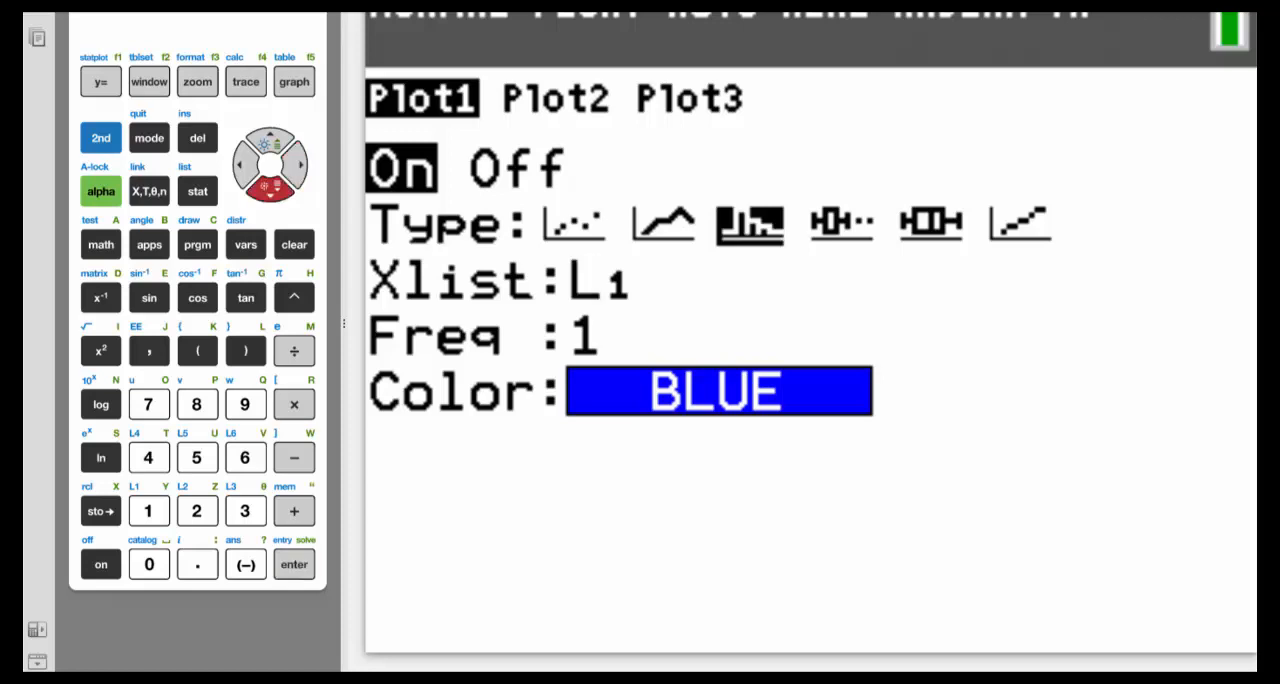
{"action": "left_click", "coordinate": [292, 564]}
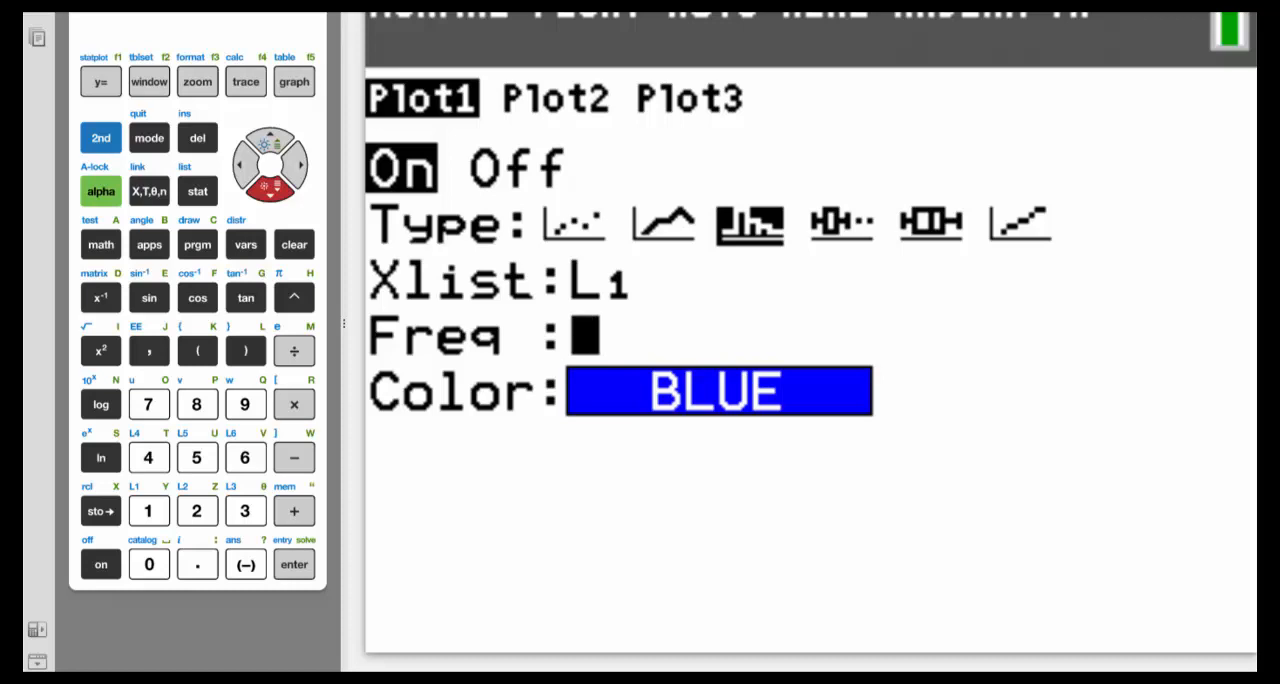
{"action": "left_click", "coordinate": [148, 510]}
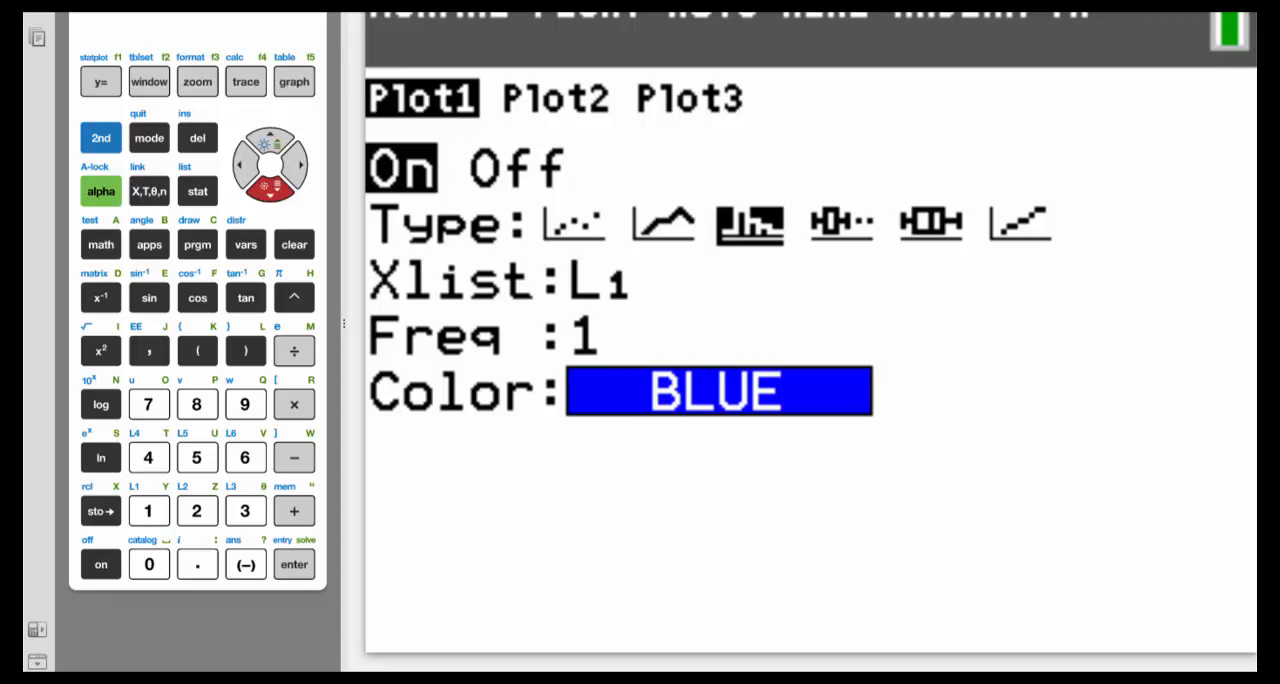
Set the window to Xmin 0, Xmax 6, Xscl 2, Ymin 0, Ymax 9, Yscl 2.
{"action": "left_click", "coordinate": [148, 80]}
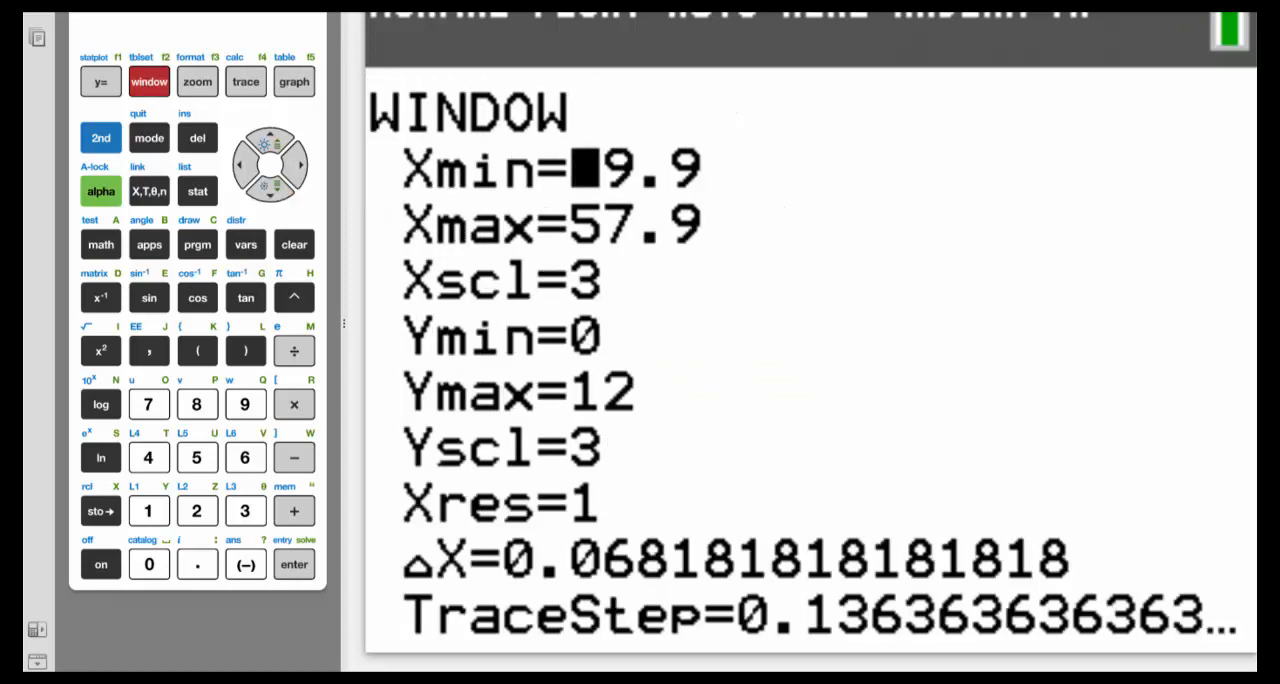
{"action": "left_click", "coordinate": [292, 564]}
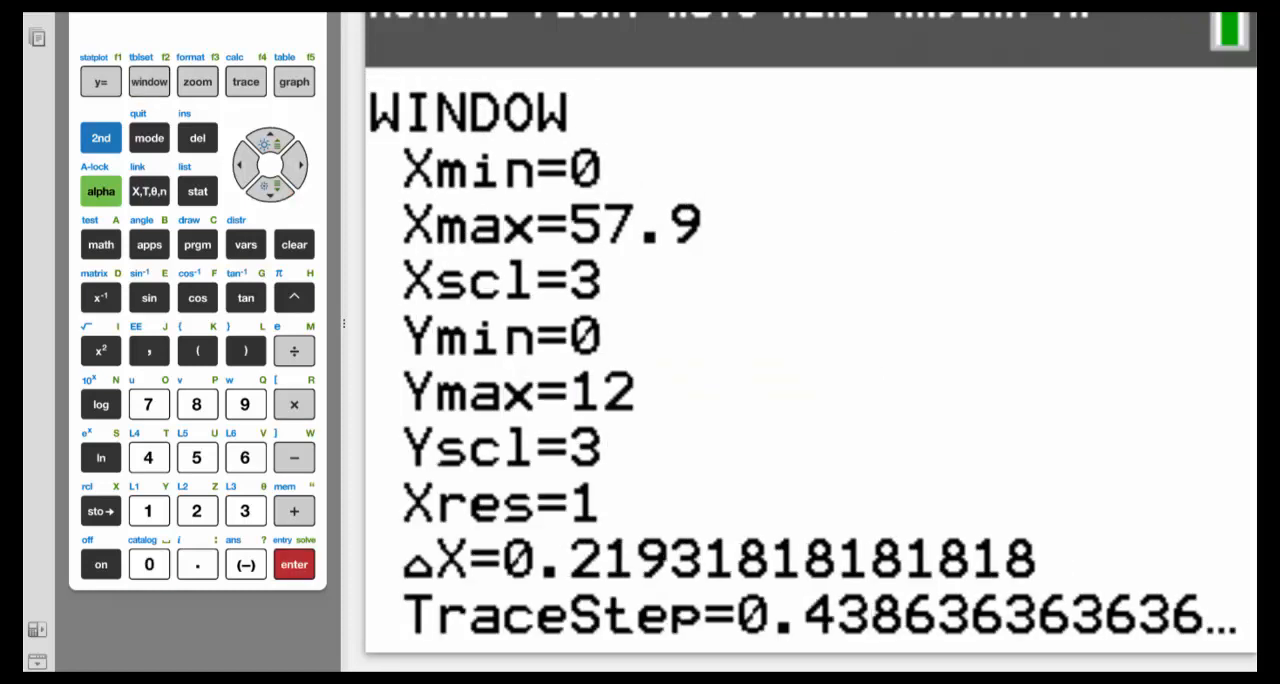
{"action": "left_click", "coordinate": [244, 456]}
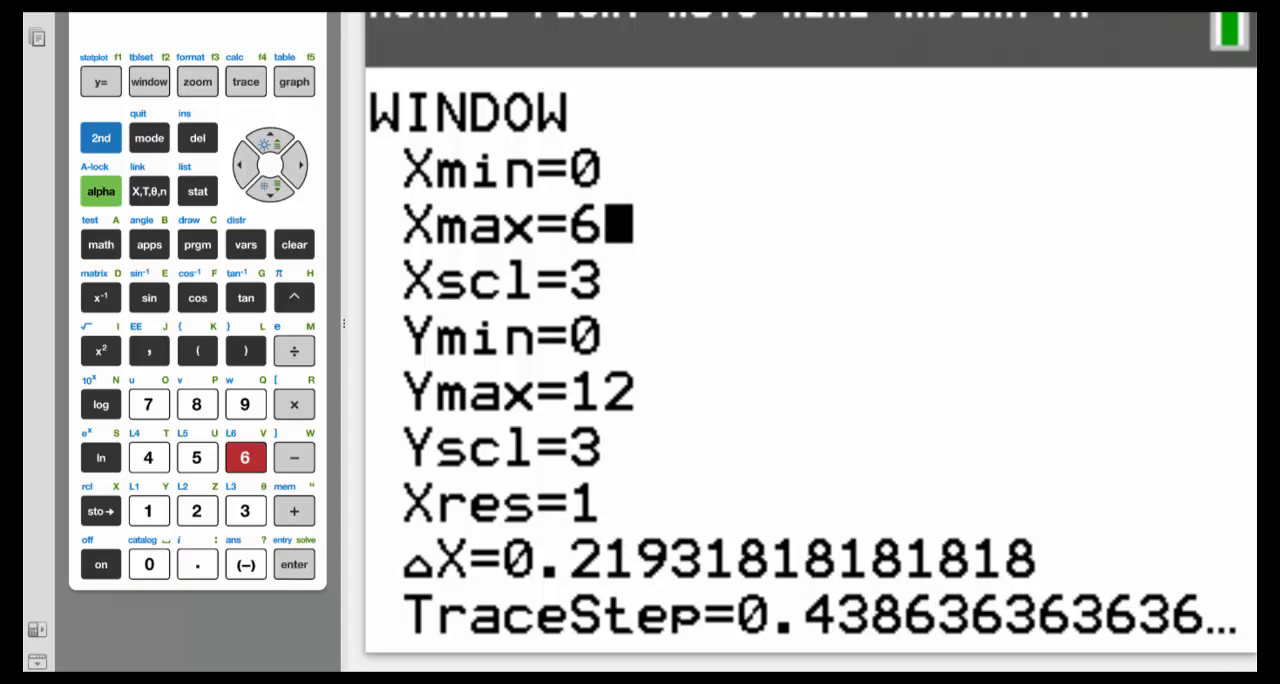
{"action": "left_click", "coordinate": [292, 564]}
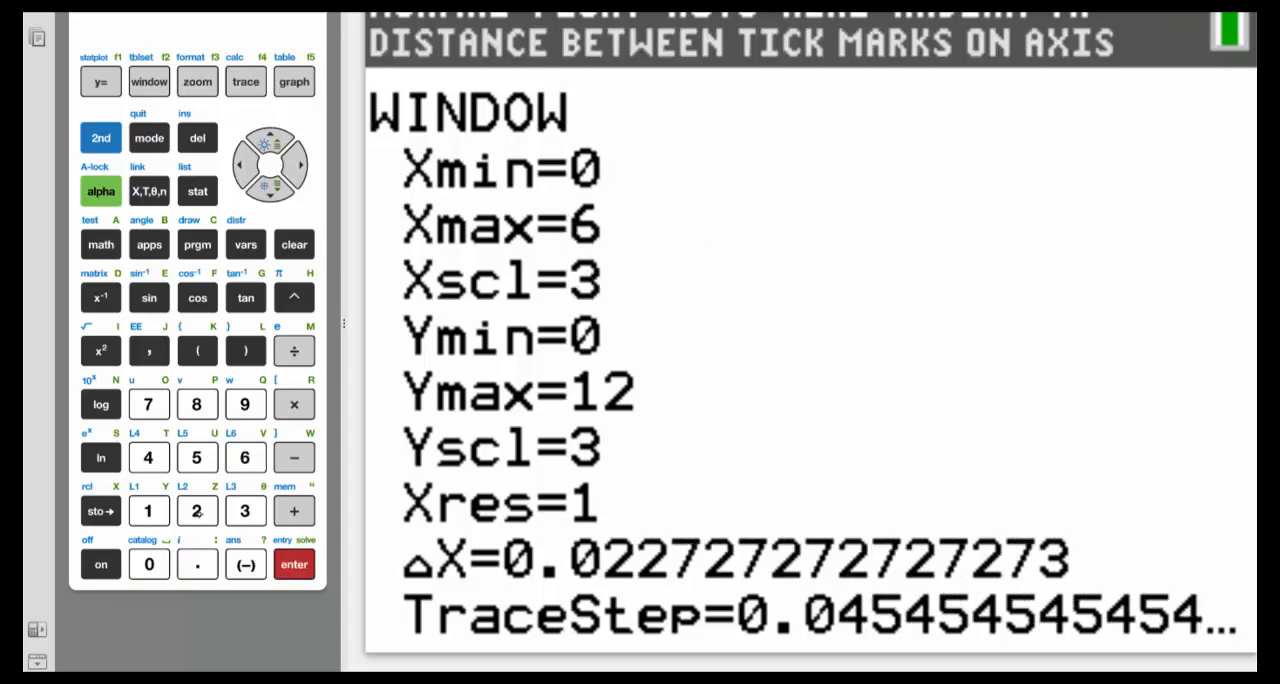
{"action": "left_click", "coordinate": [196, 512]}
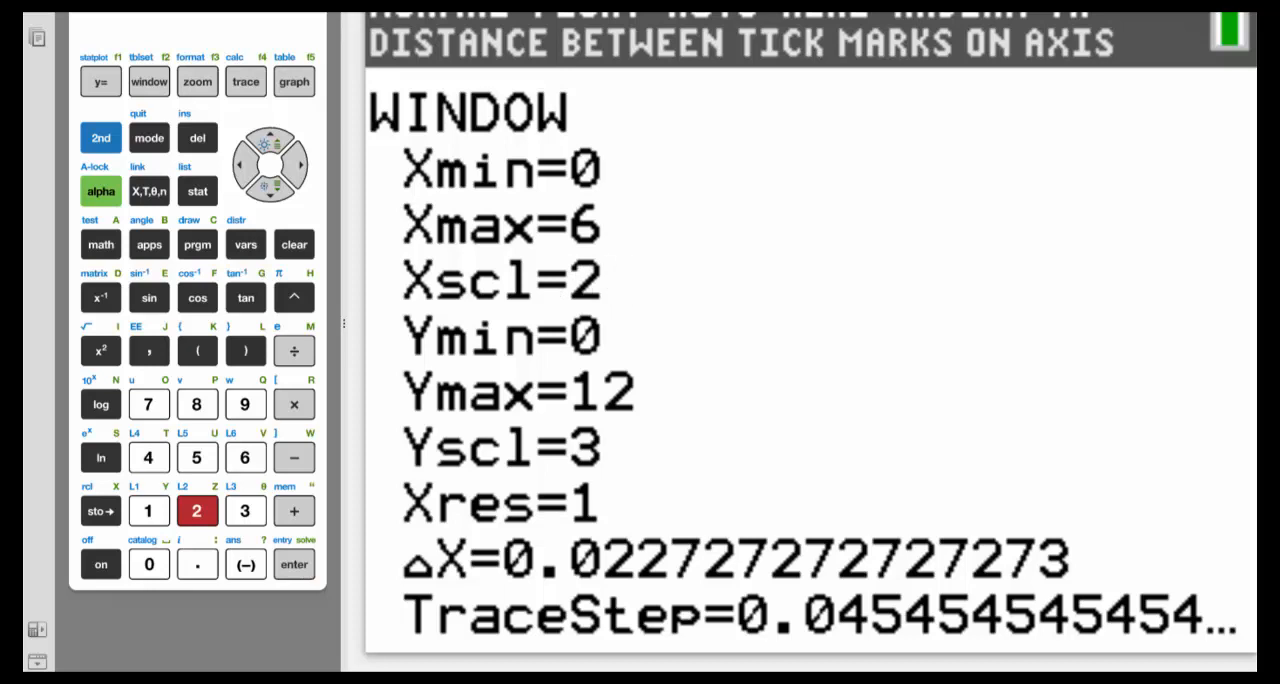
{"action": "left_click", "coordinate": [294, 564]}
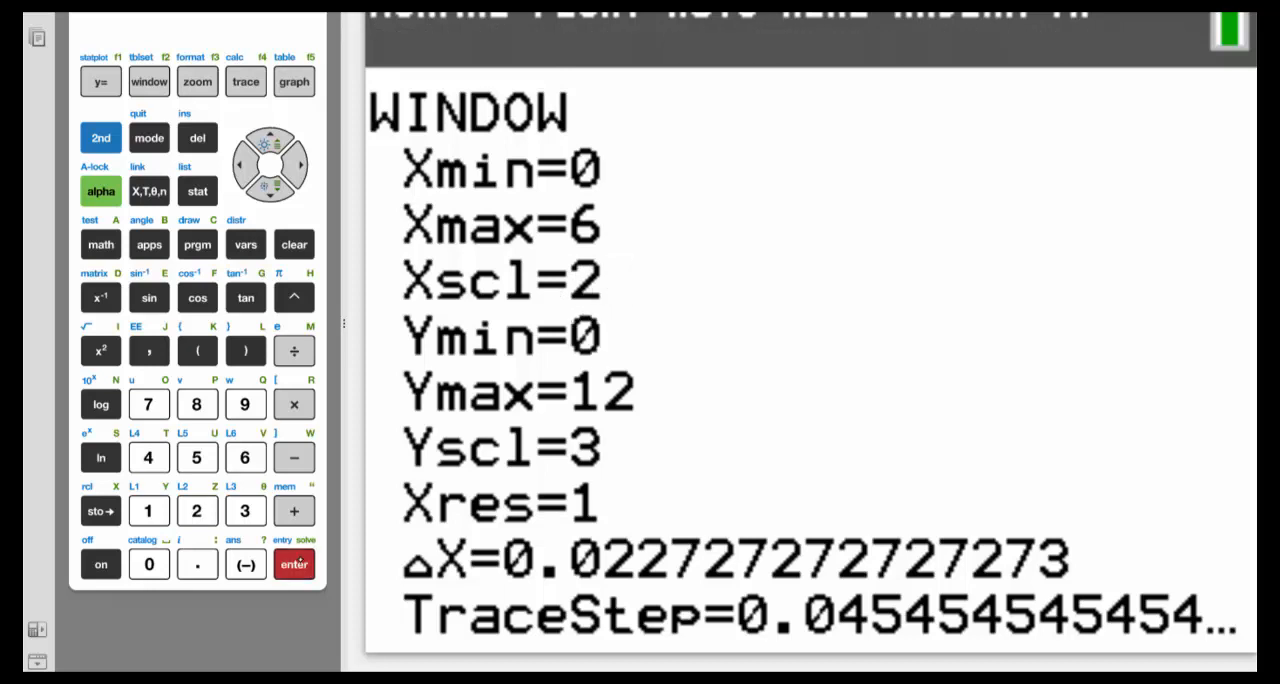
{"action": "left_click", "coordinate": [244, 404]}
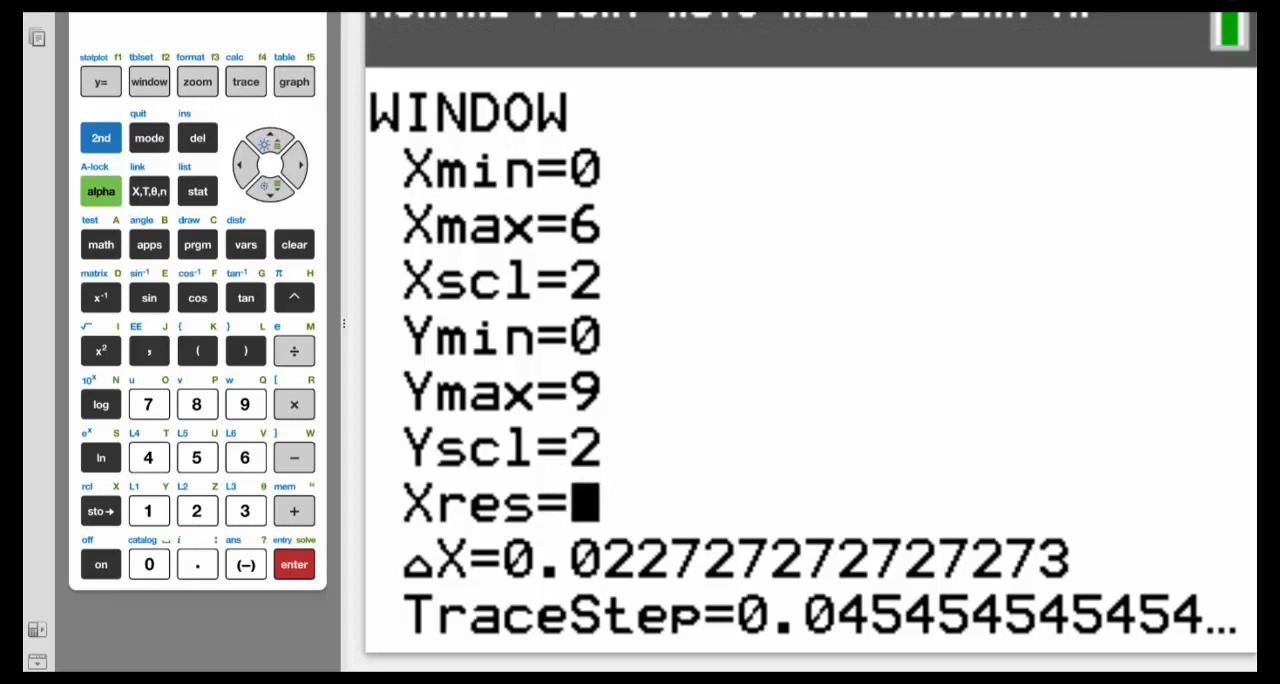
Graph the histogram and trace its bars to read the frequencies.
{"action": "left_click", "coordinate": [292, 80]}
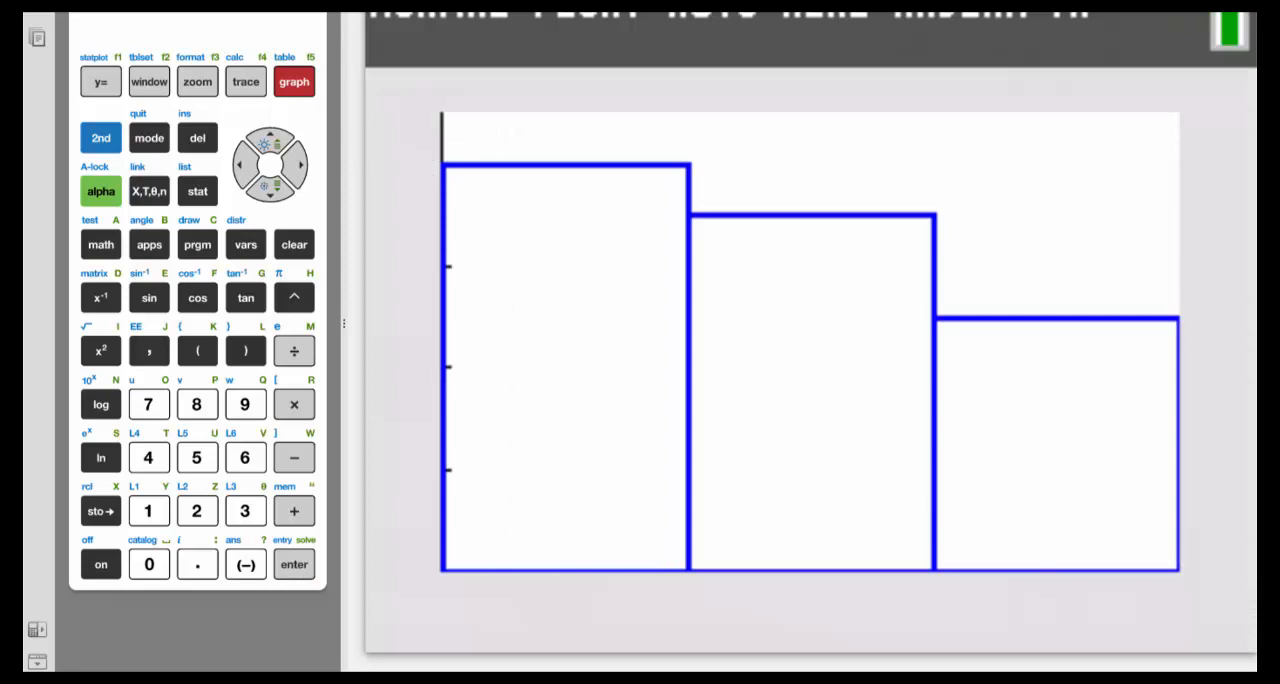
{"action": "left_click", "coordinate": [244, 80]}
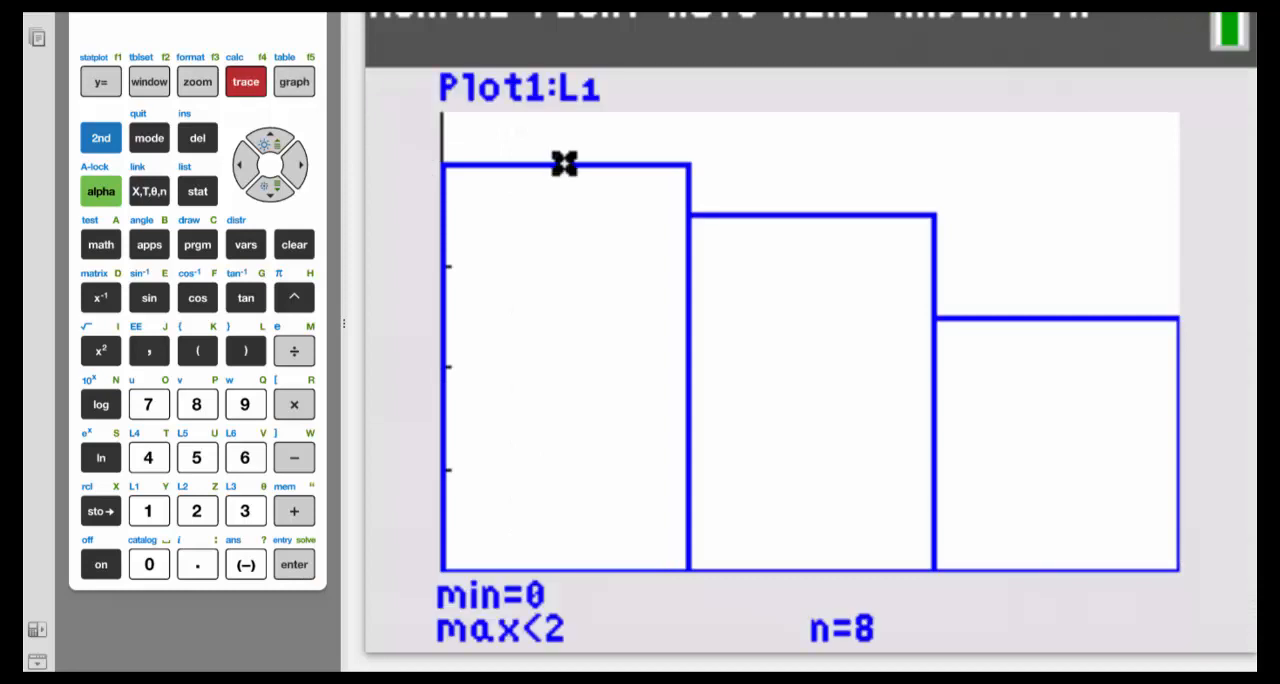